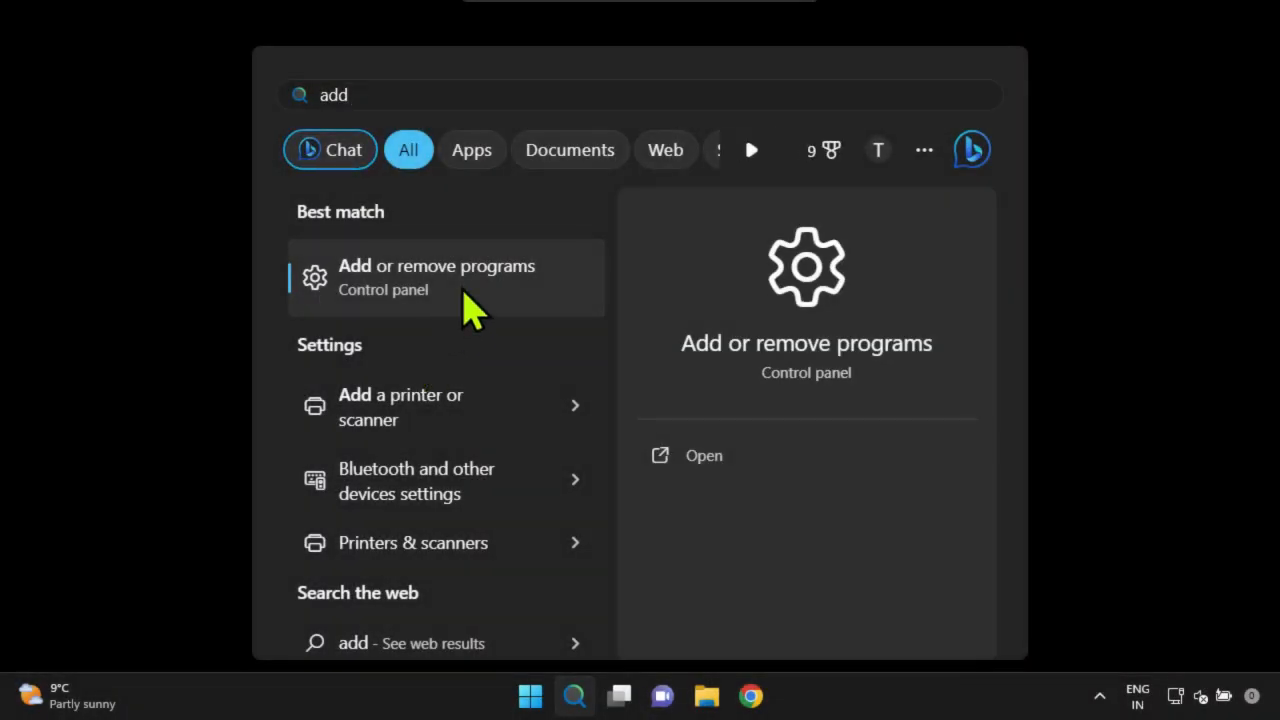
Attempt to uninstall MiniTool Partition Wizard in Add or remove programs, then dismiss the missing-uninstaller error.
{"action": "left_click", "coordinate": [436, 277]}
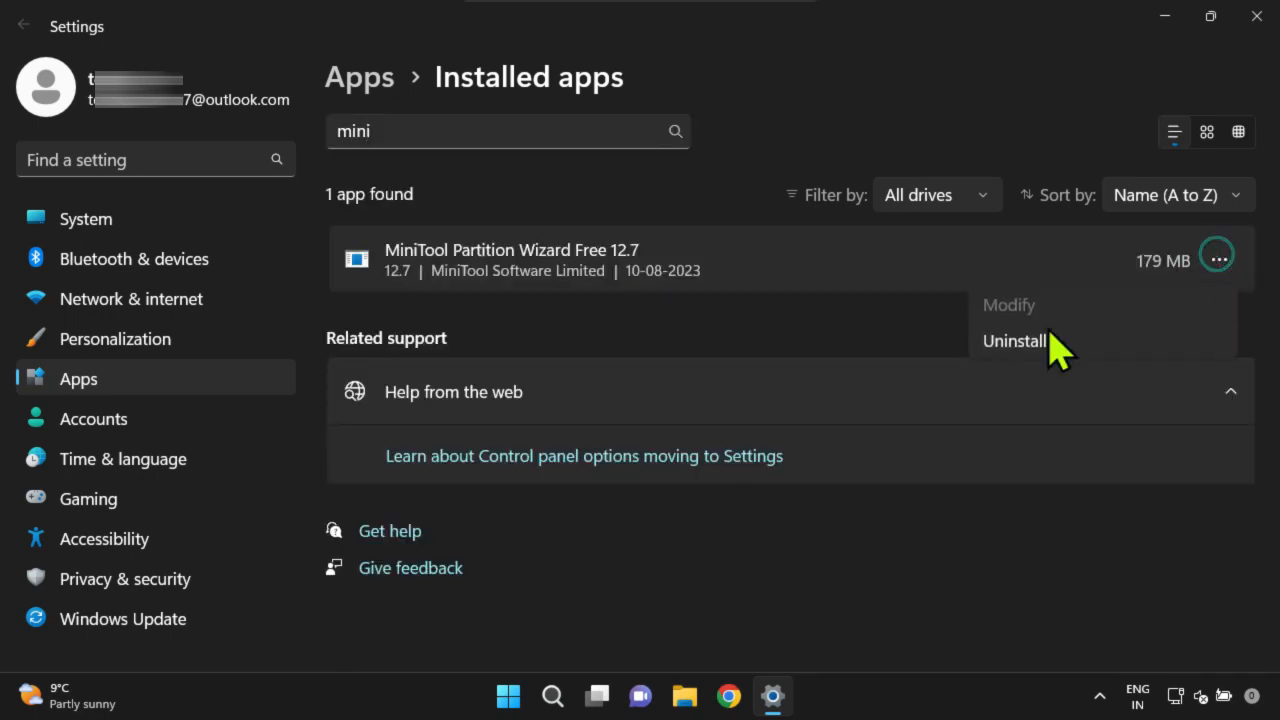
{"action": "left_click", "coordinate": [1013, 340]}
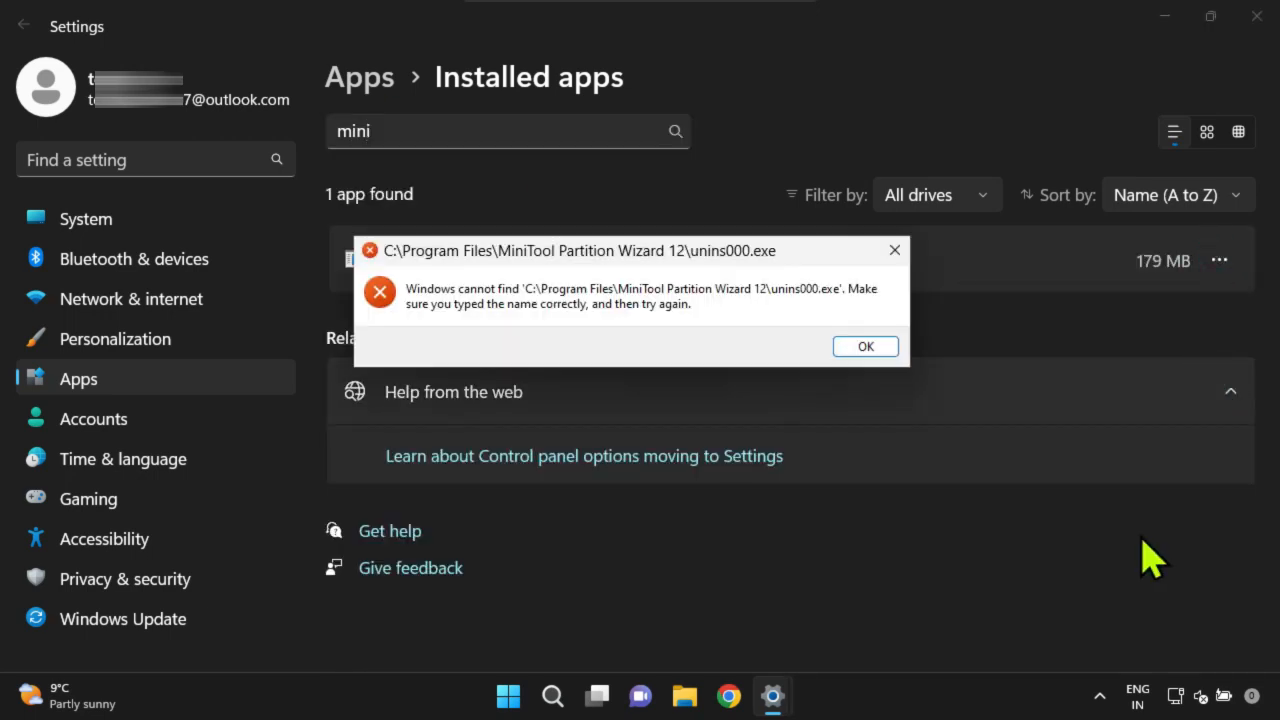
{"action": "mouse_move", "coordinate": [435, 320]}
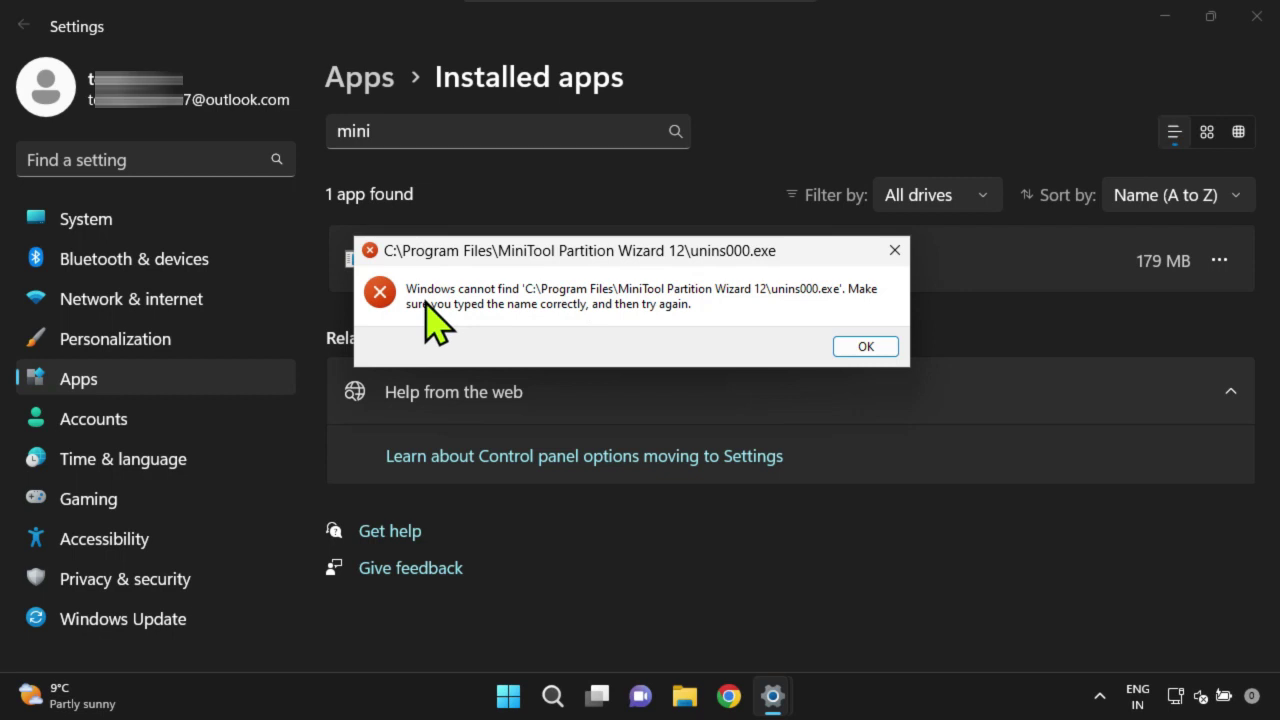
{"action": "mouse_move", "coordinate": [740, 310]}
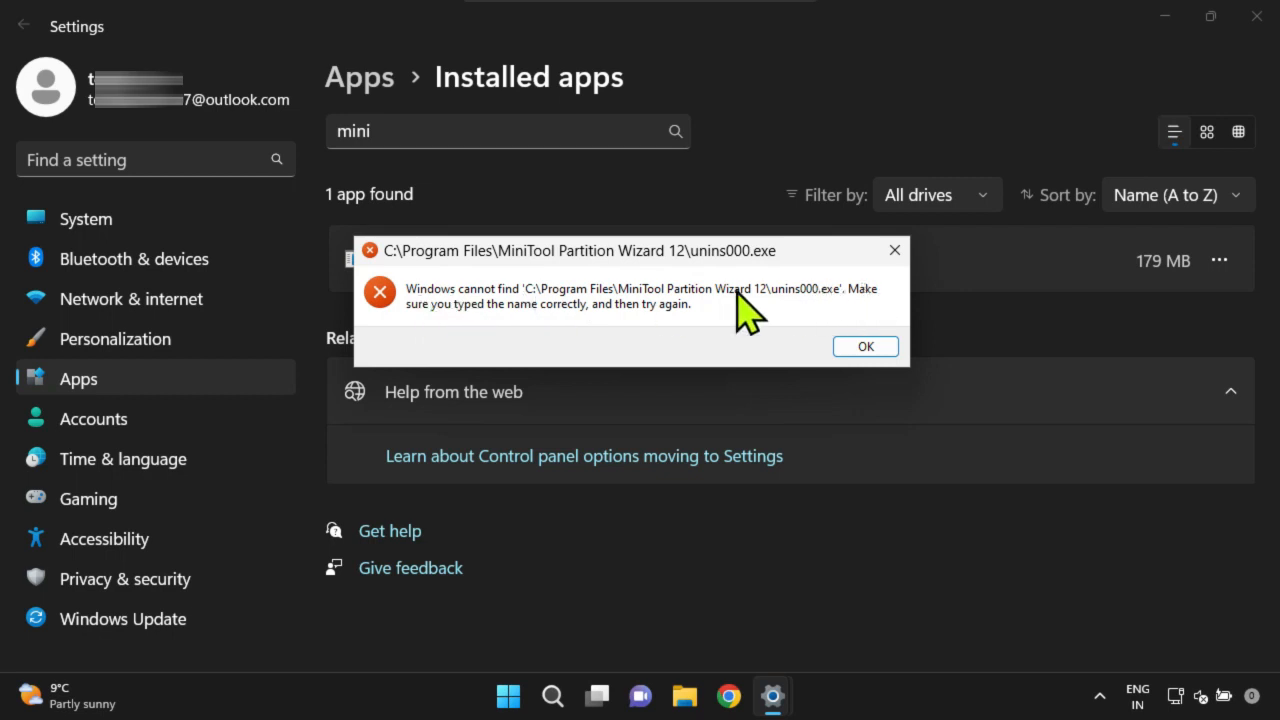
{"action": "mouse_move", "coordinate": [573, 330]}
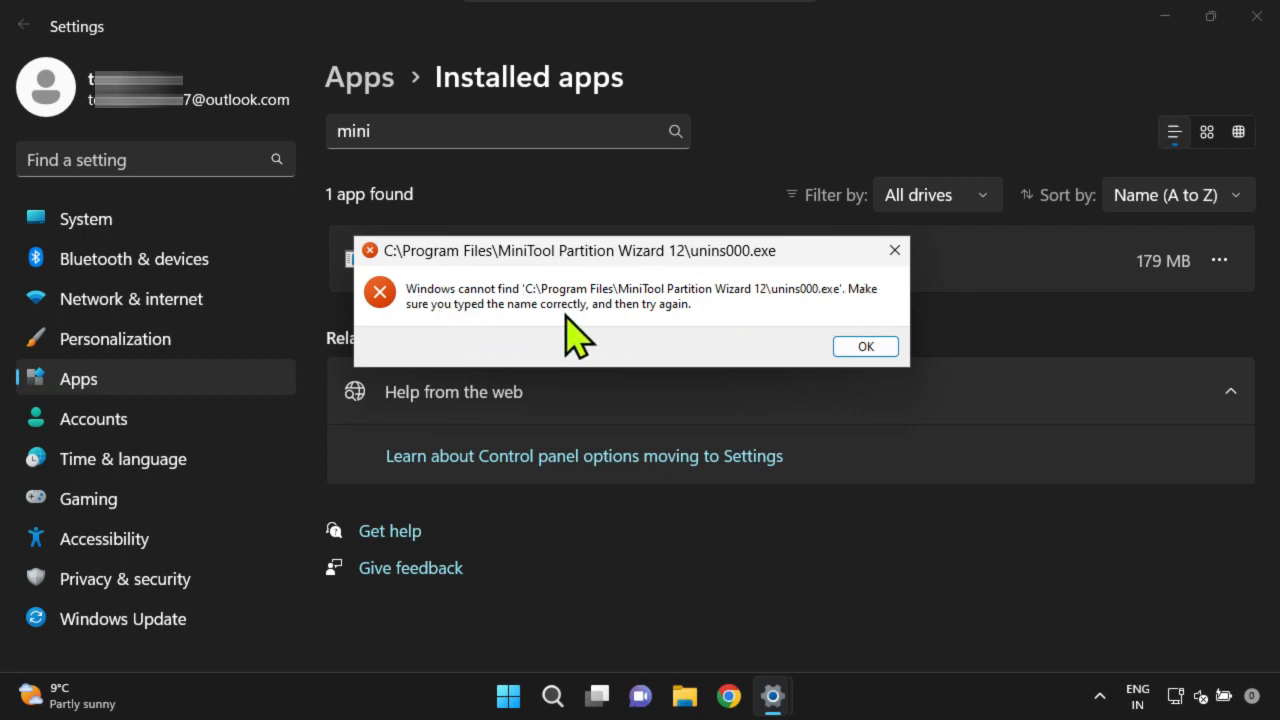
{"action": "mouse_move", "coordinate": [745, 330]}
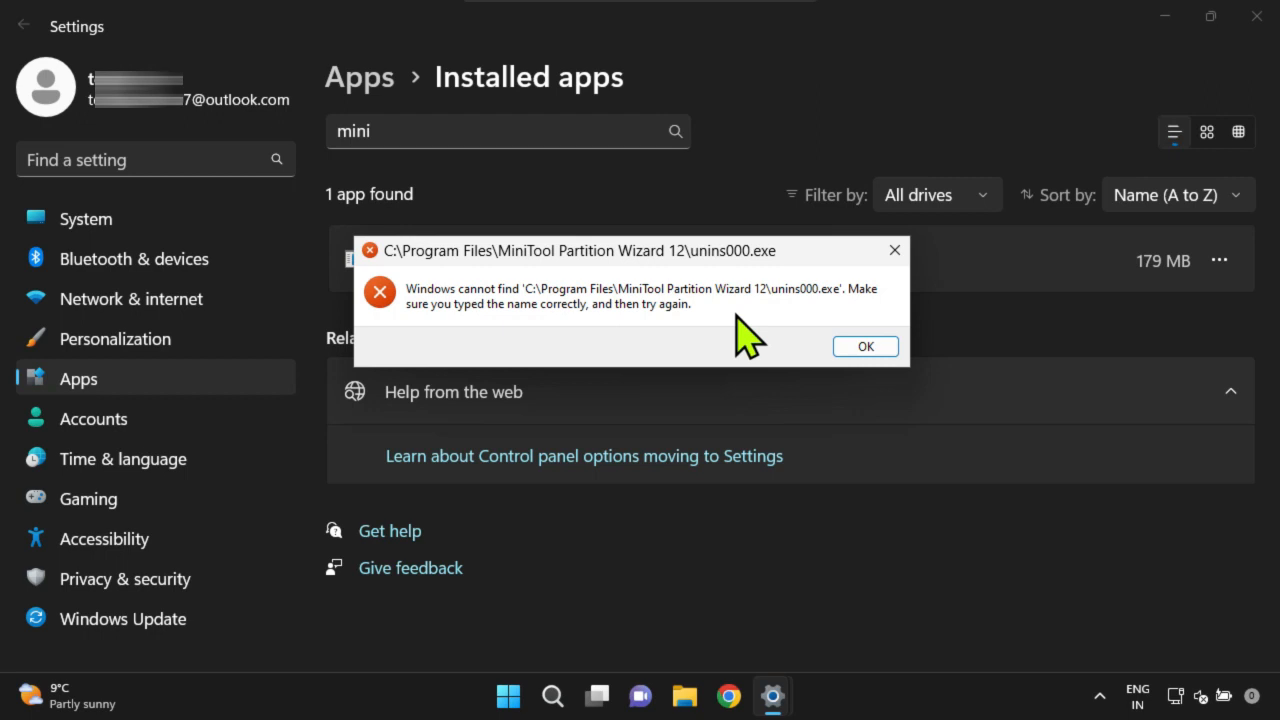
{"action": "mouse_move", "coordinate": [866, 346]}
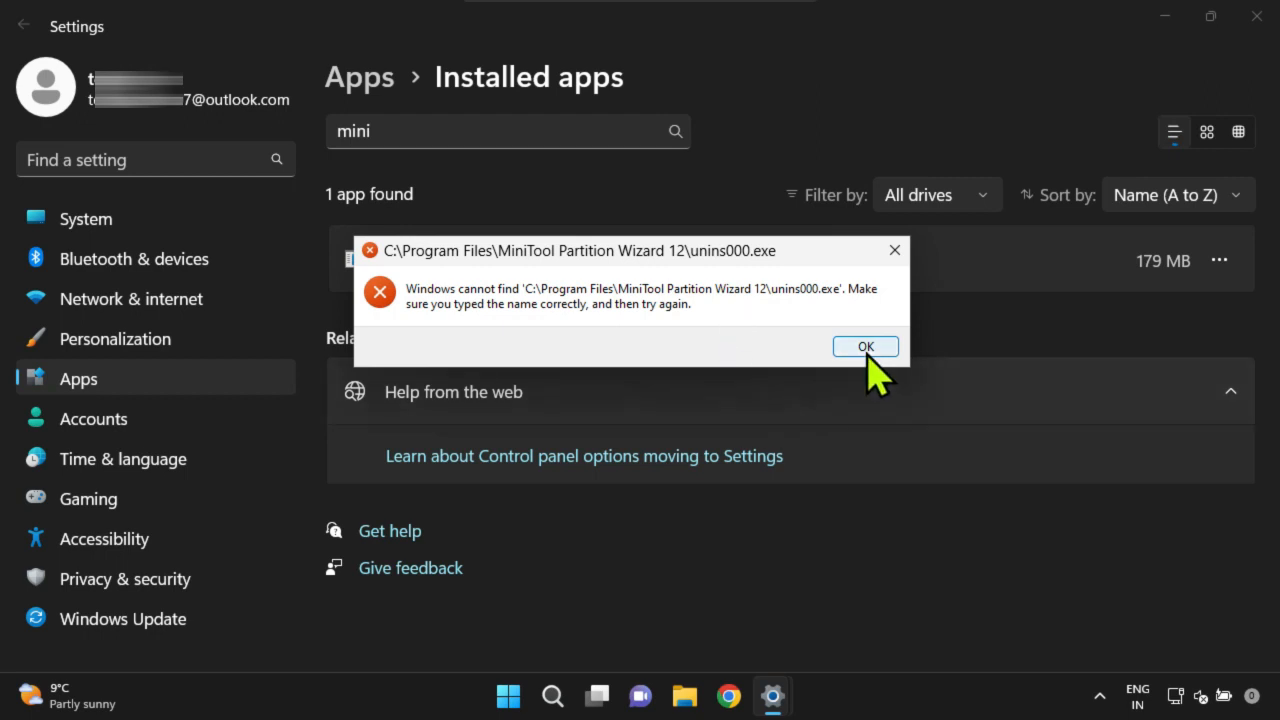
{"action": "left_click", "coordinate": [865, 346]}
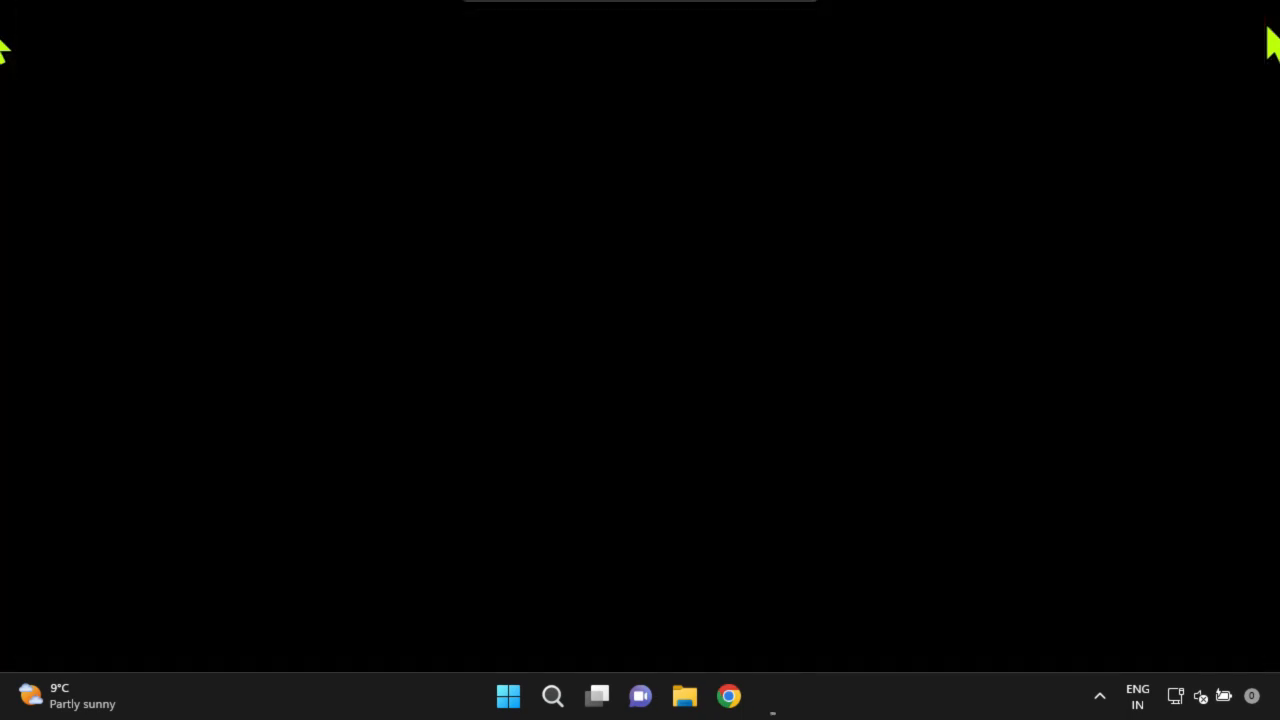
Download the IObit Uninstaller setup in Chrome and launch it from recent downloads.
{"action": "left_click", "coordinate": [732, 696]}
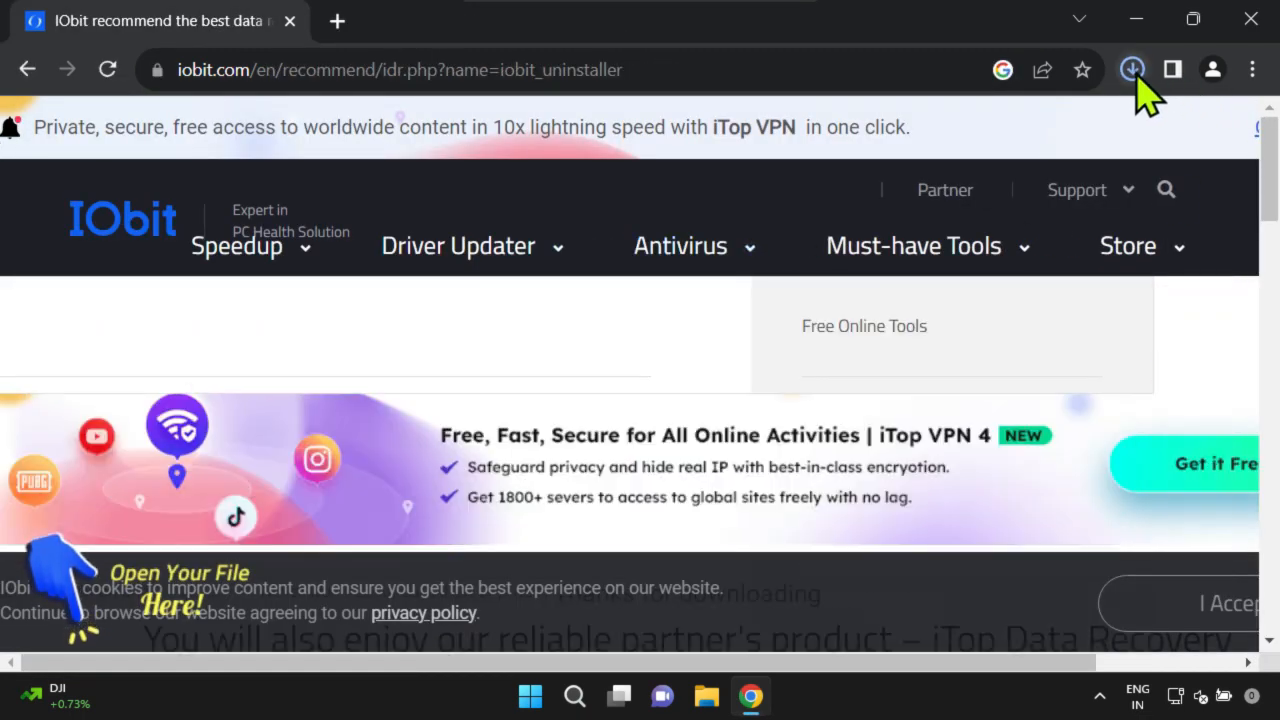
{"action": "left_click", "coordinate": [1133, 67]}
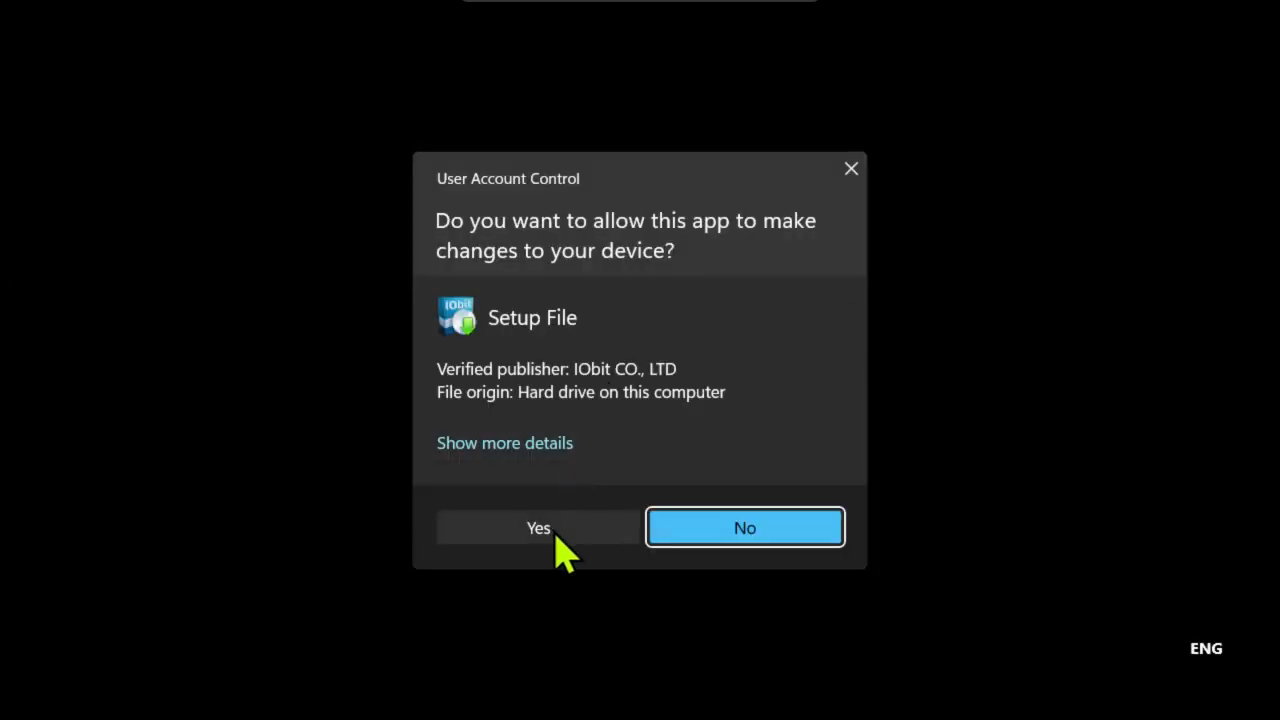
Install IObit Uninstaller, declining the Advanced SystemCare and Driver Booster offers.
{"action": "left_click", "coordinate": [538, 527]}
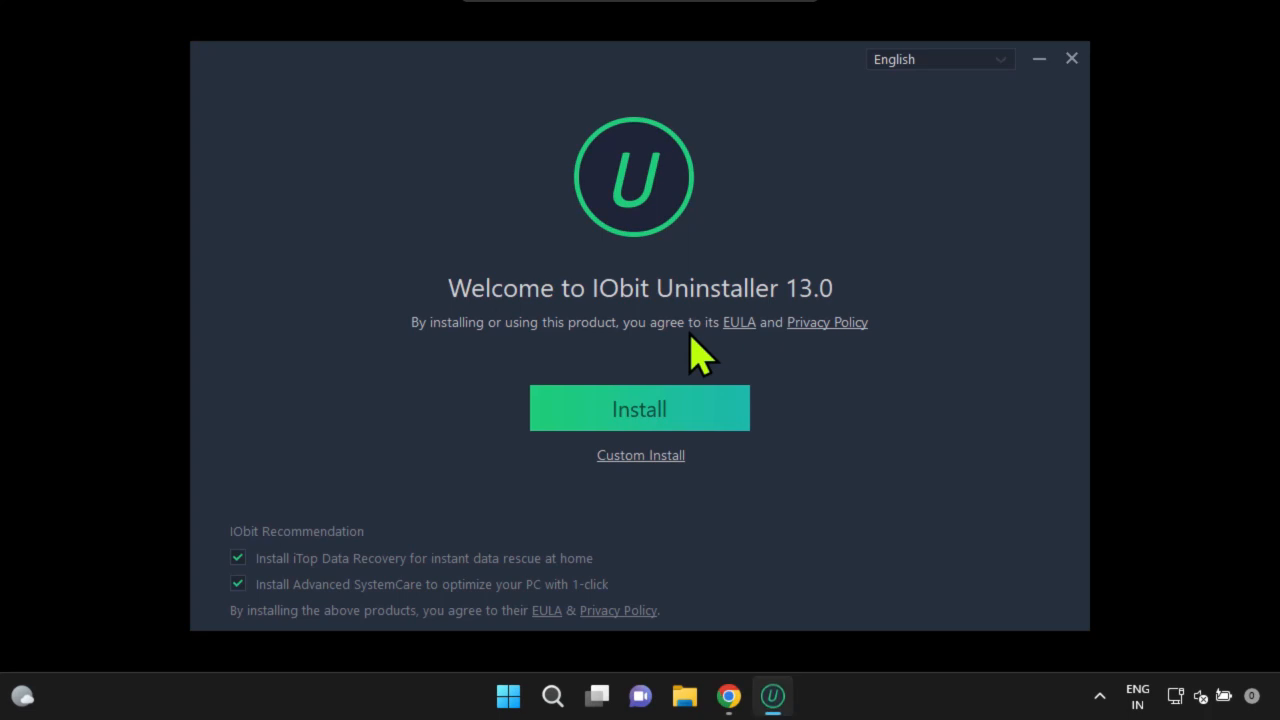
{"action": "mouse_move", "coordinate": [232, 615]}
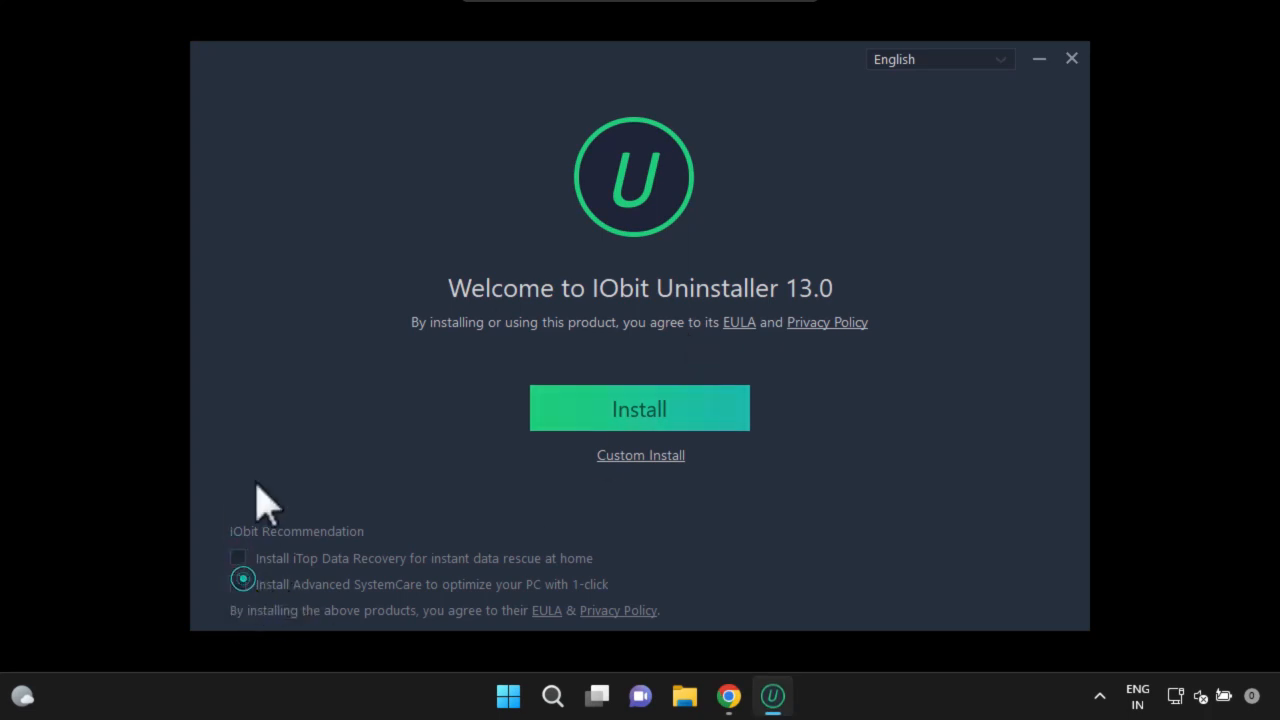
{"action": "left_click", "coordinate": [240, 584]}
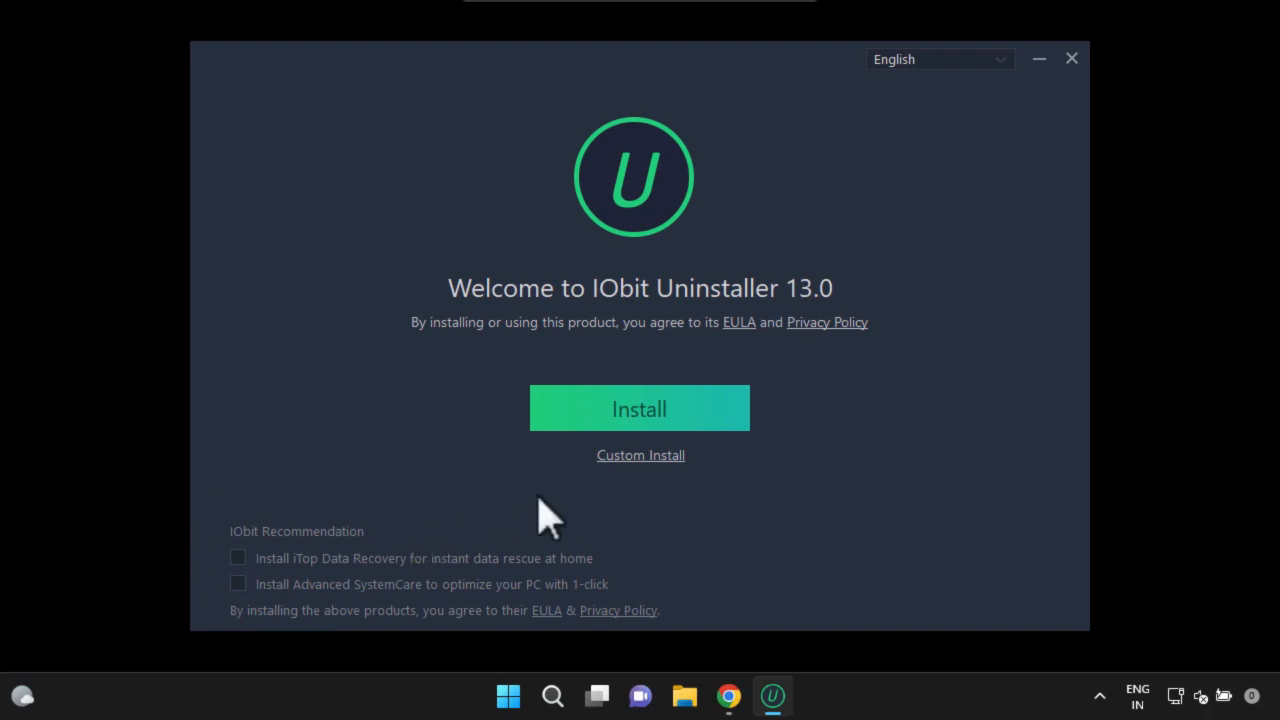
{"action": "left_click", "coordinate": [639, 408]}
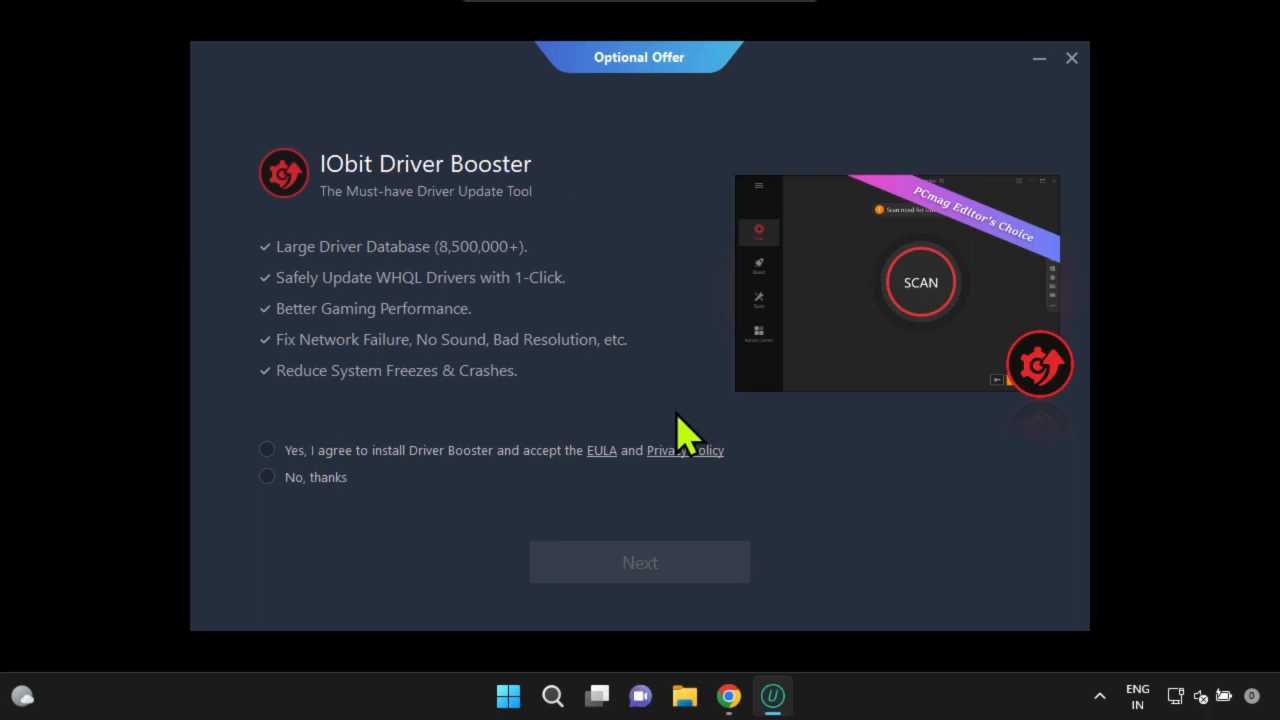
{"action": "mouse_move", "coordinate": [430, 195]}
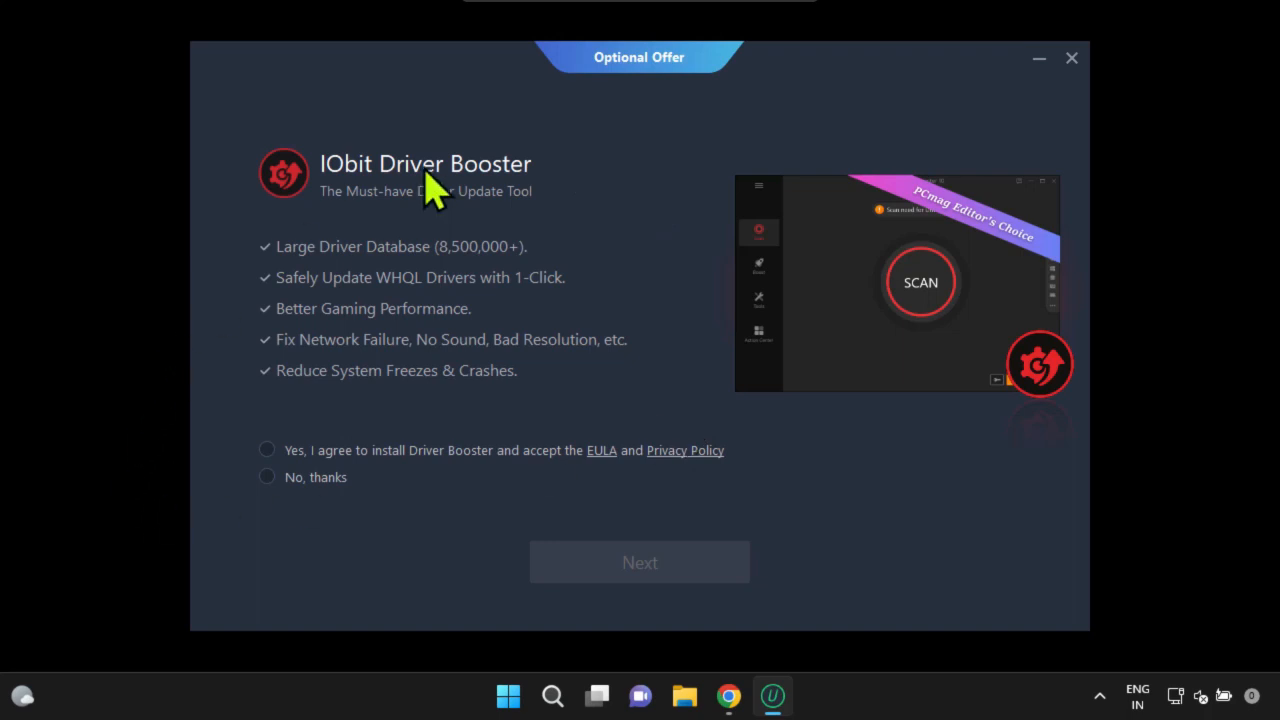
{"action": "mouse_move", "coordinate": [270, 482]}
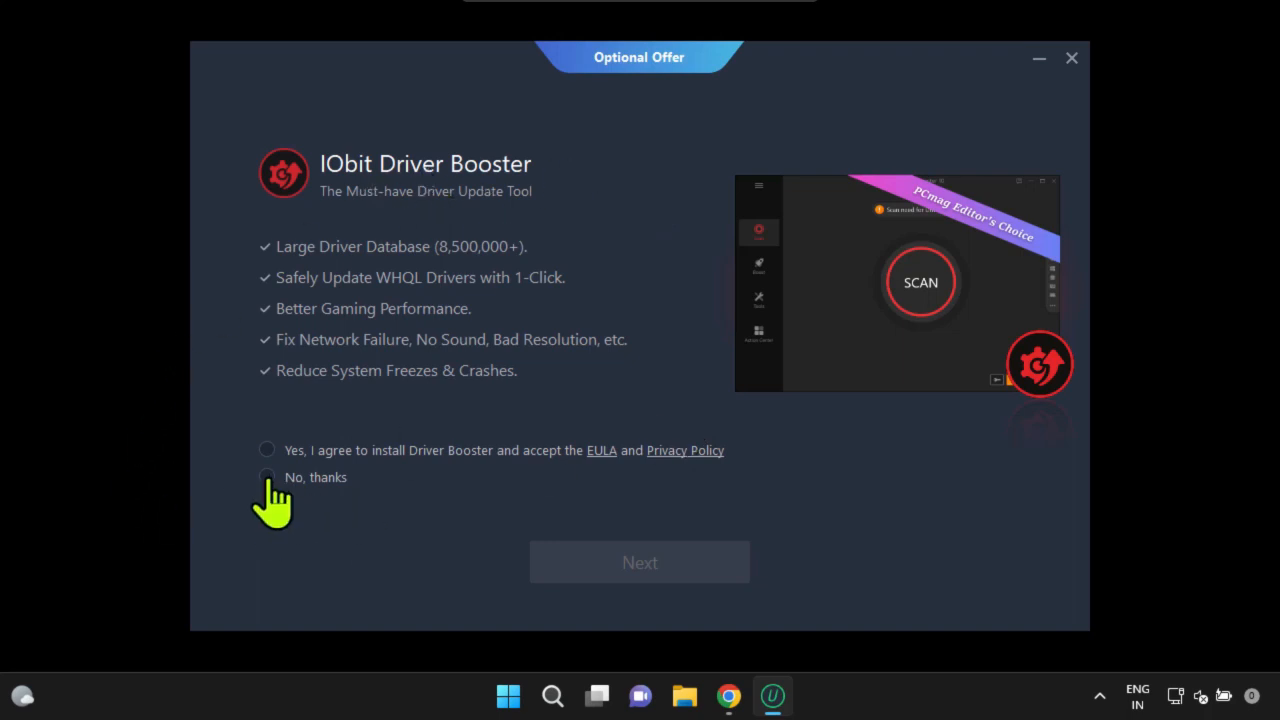
{"action": "left_click", "coordinate": [267, 477]}
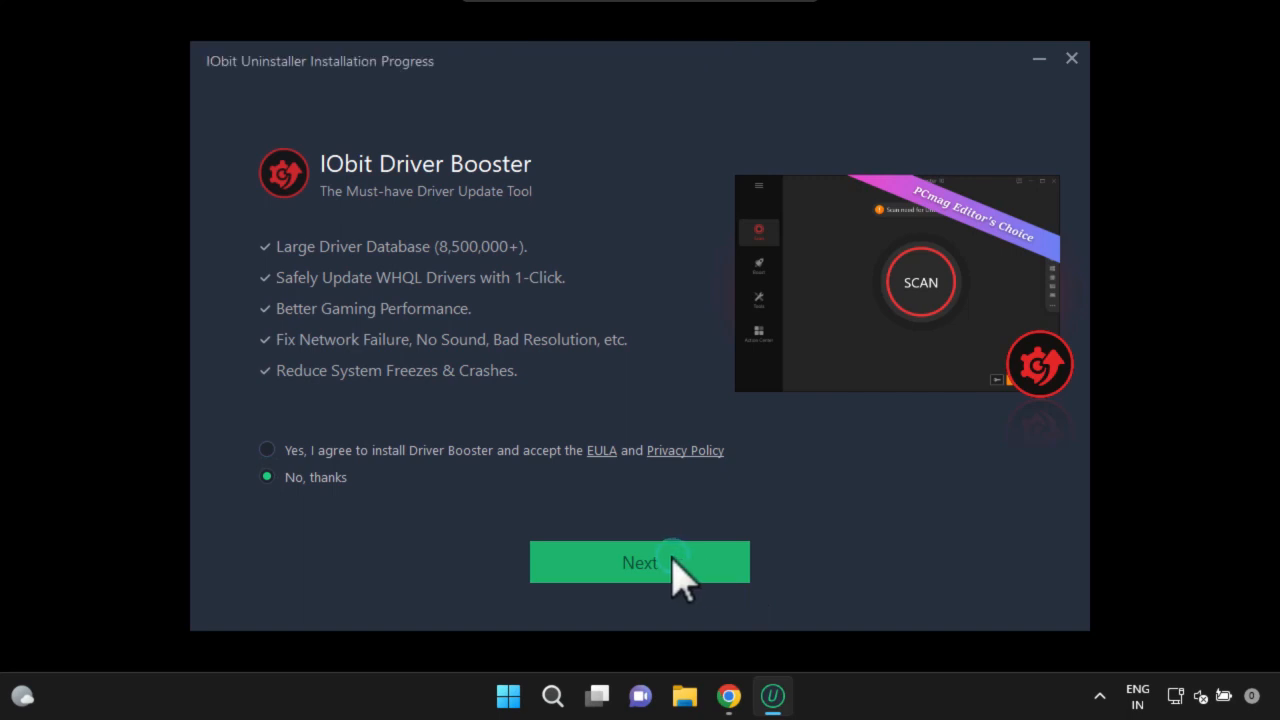
{"action": "left_click", "coordinate": [639, 562]}
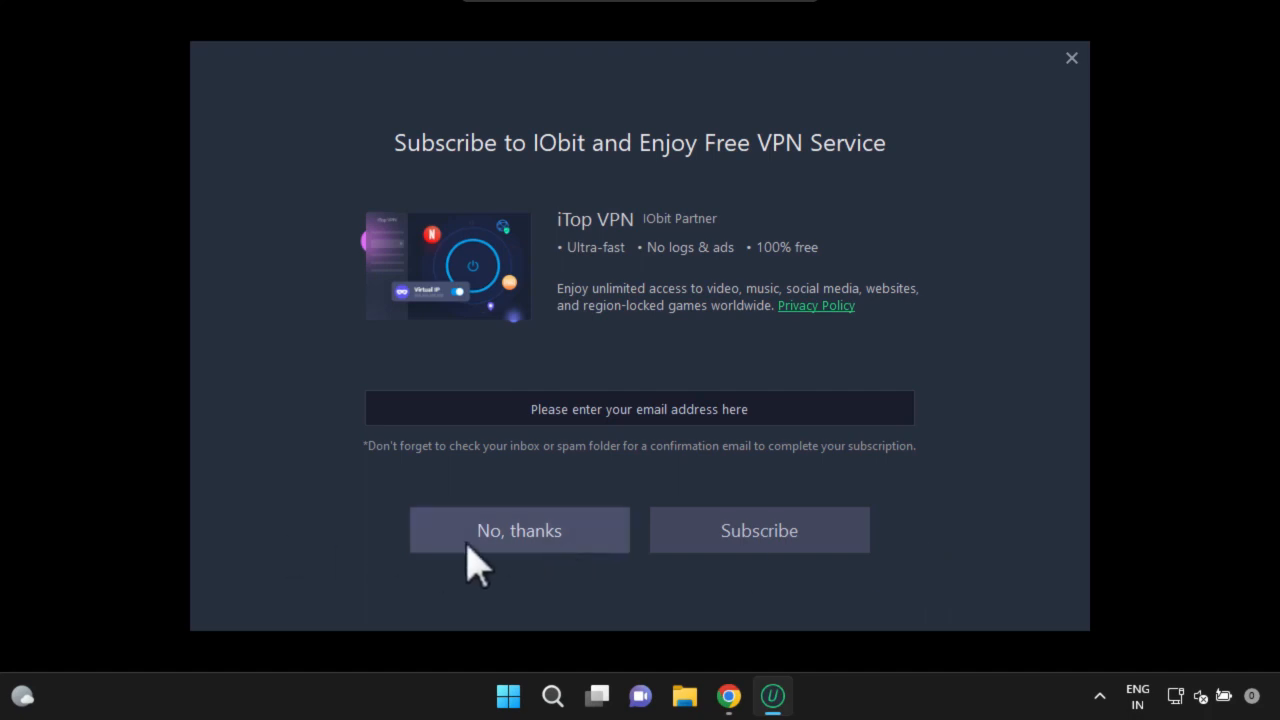
{"action": "left_click", "coordinate": [519, 530]}
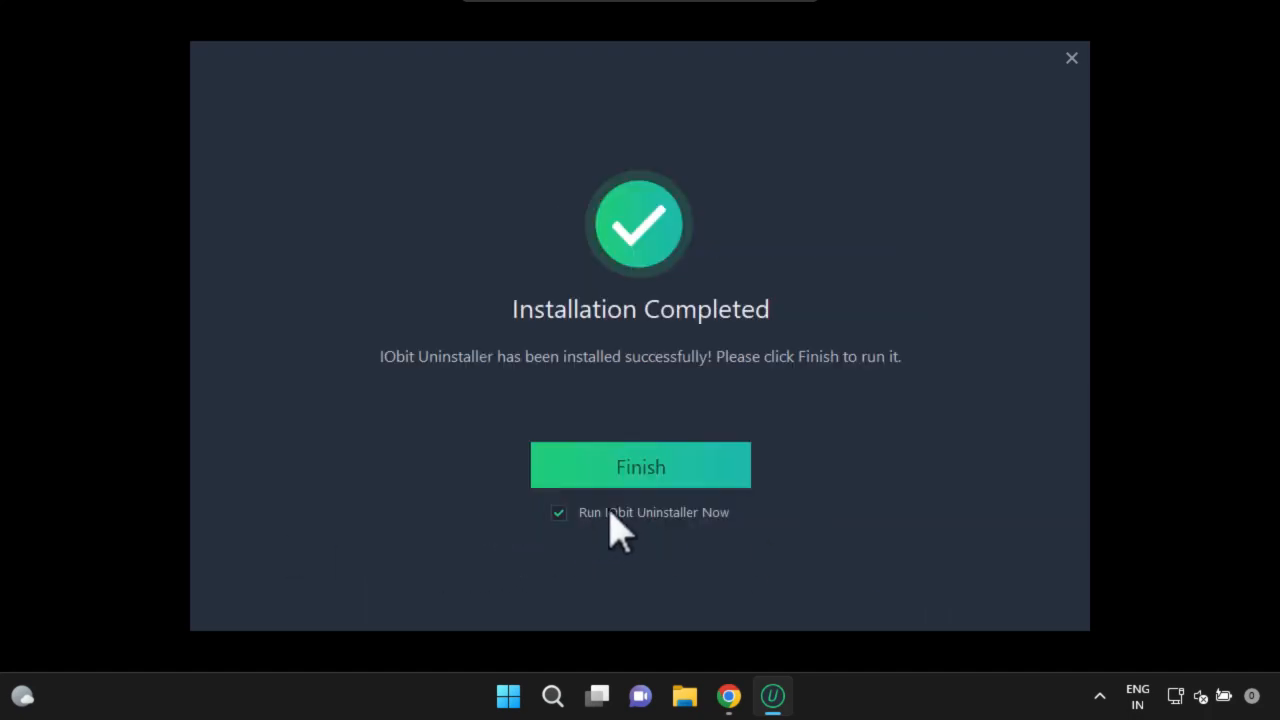
Launch IObit Uninstaller, search Programs for 'mini', and tick MiniTool Partition Wizard.
{"action": "left_click", "coordinate": [640, 464]}
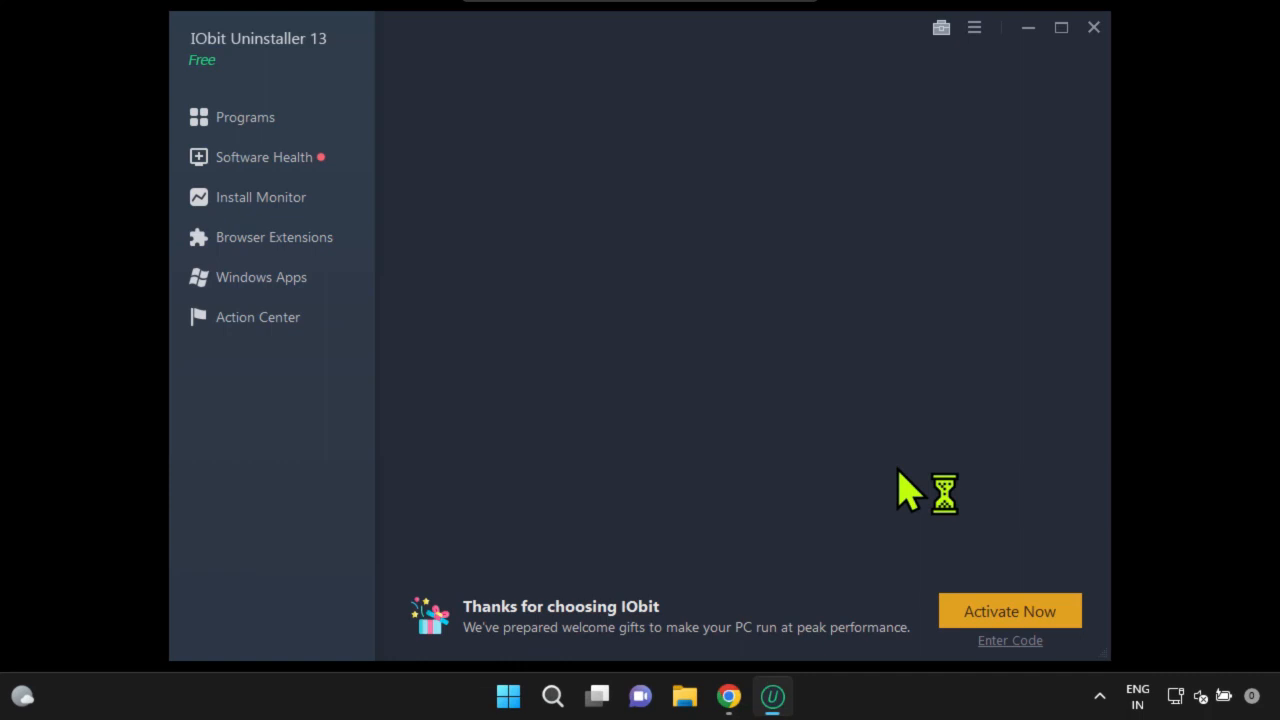
{"action": "left_click", "coordinate": [245, 117]}
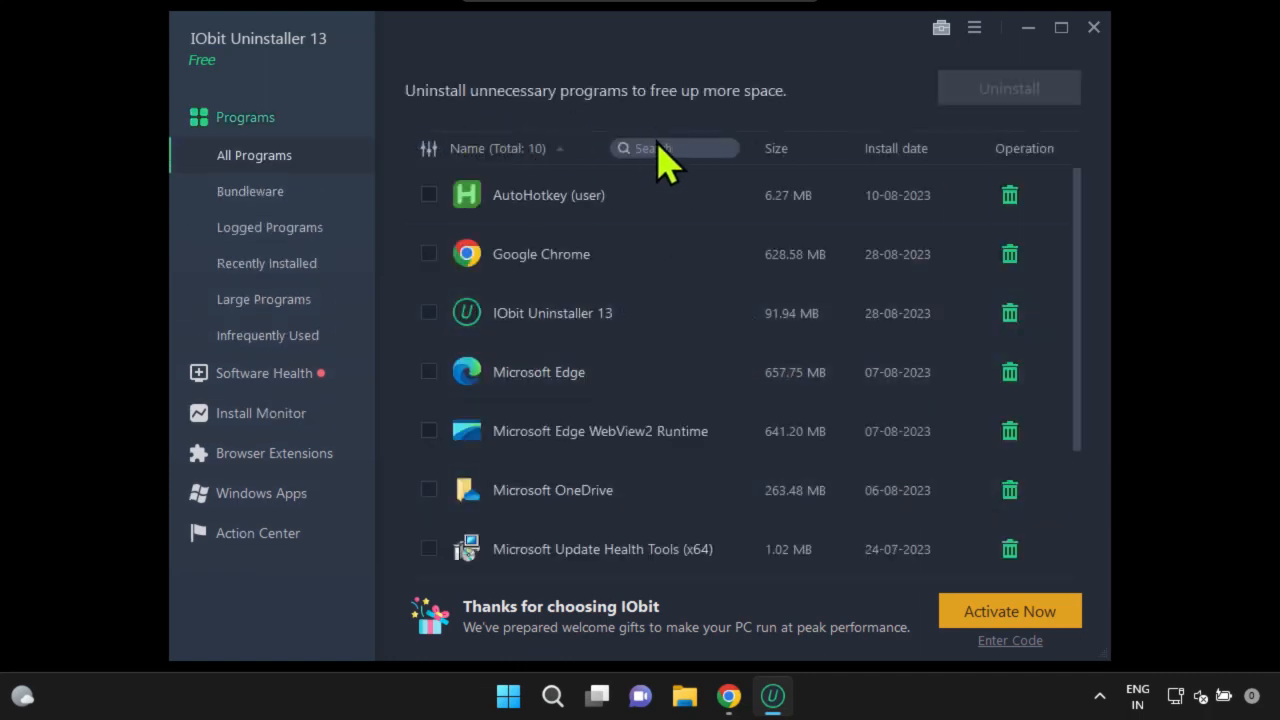
{"action": "left_click", "coordinate": [670, 148]}
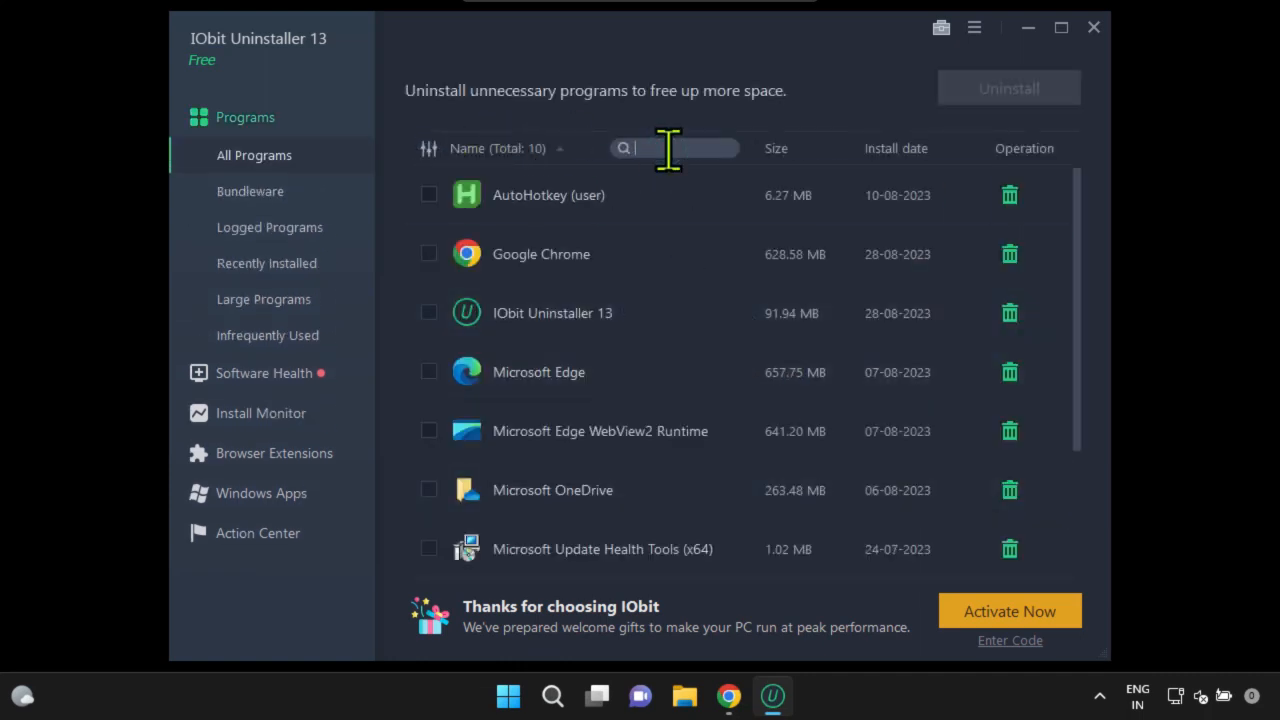
{"action": "type", "text": "mini"}
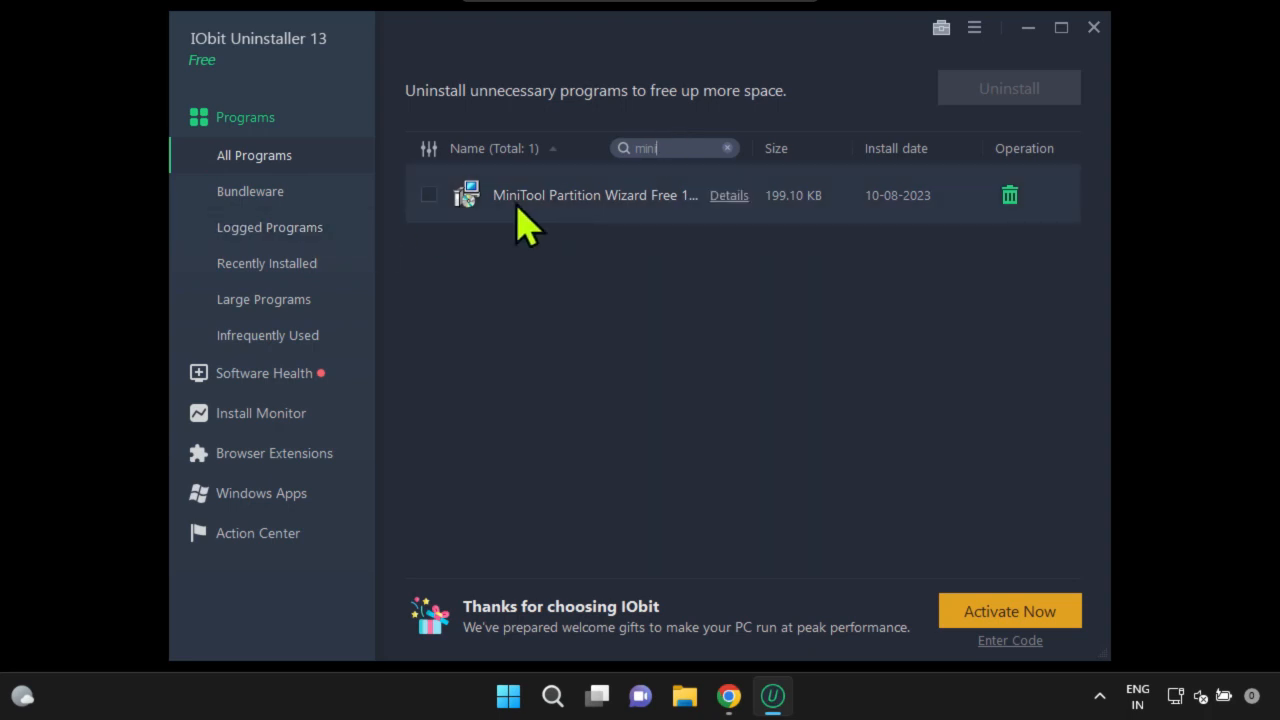
{"action": "left_click", "coordinate": [428, 195]}
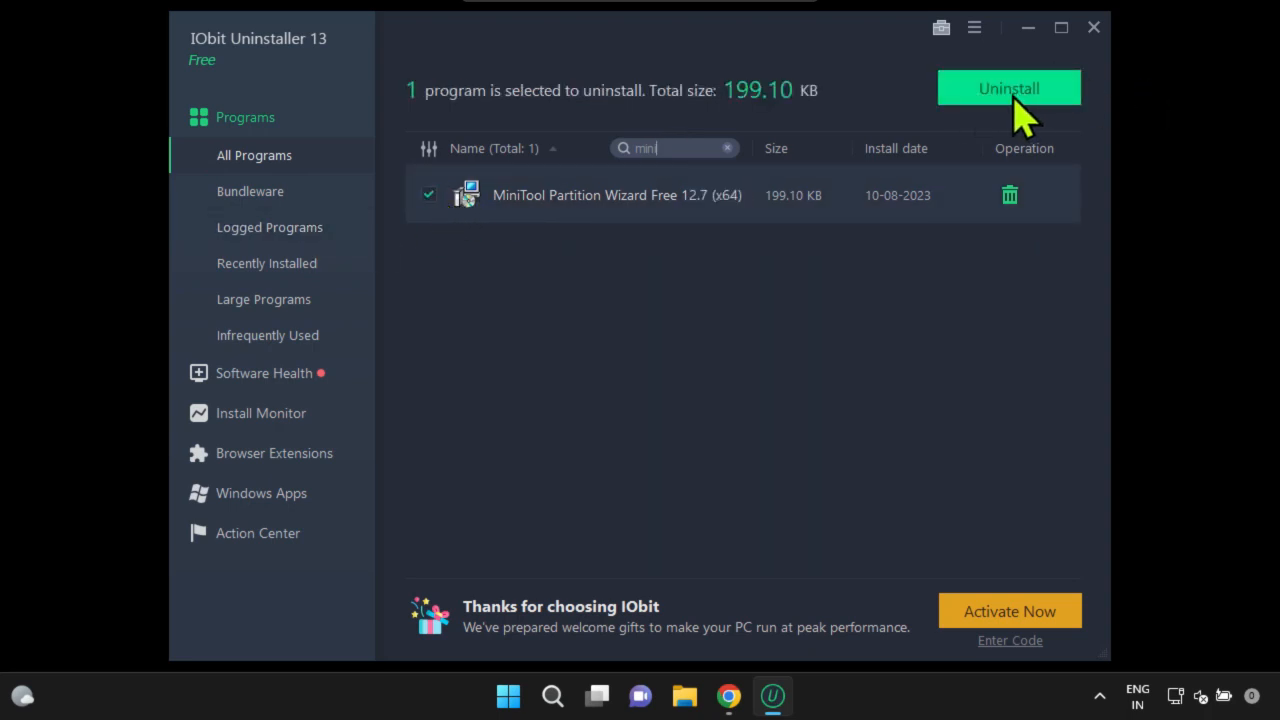
Uninstall MiniTool Partition Wizard with automatic residual-file removal, then close the results window.
{"action": "left_click", "coordinate": [1009, 88]}
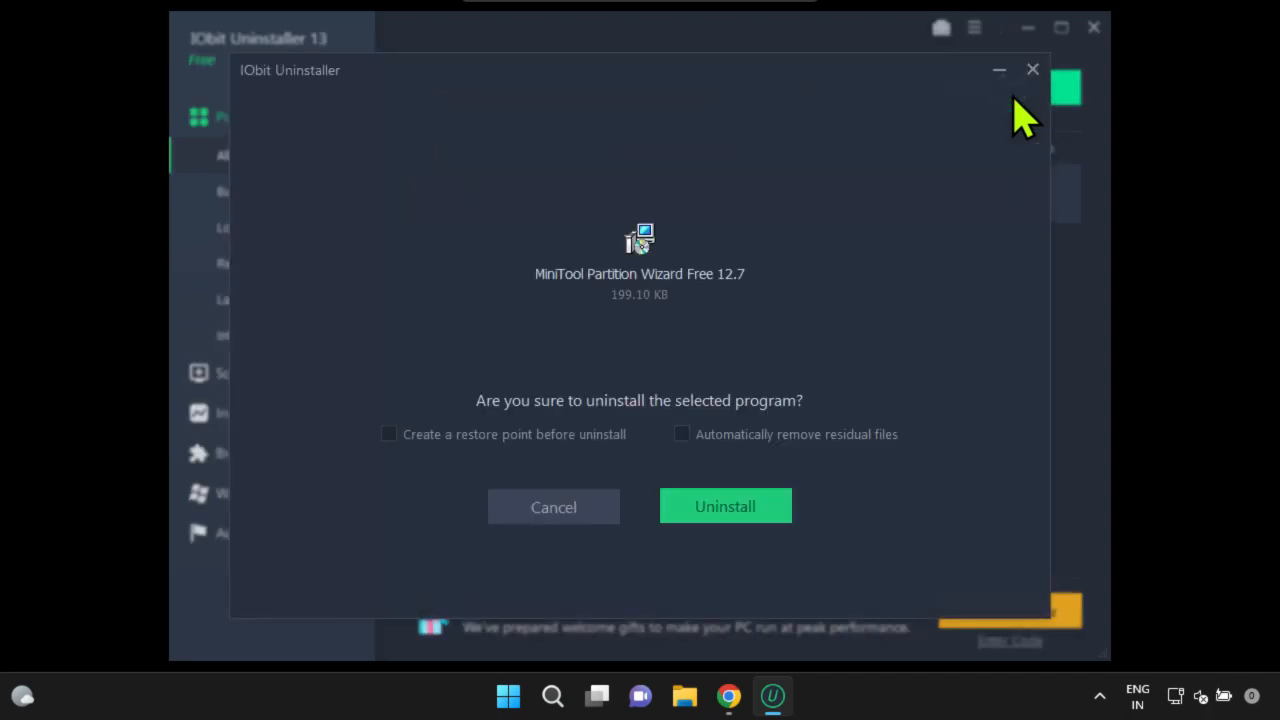
{"action": "mouse_move", "coordinate": [946, 470]}
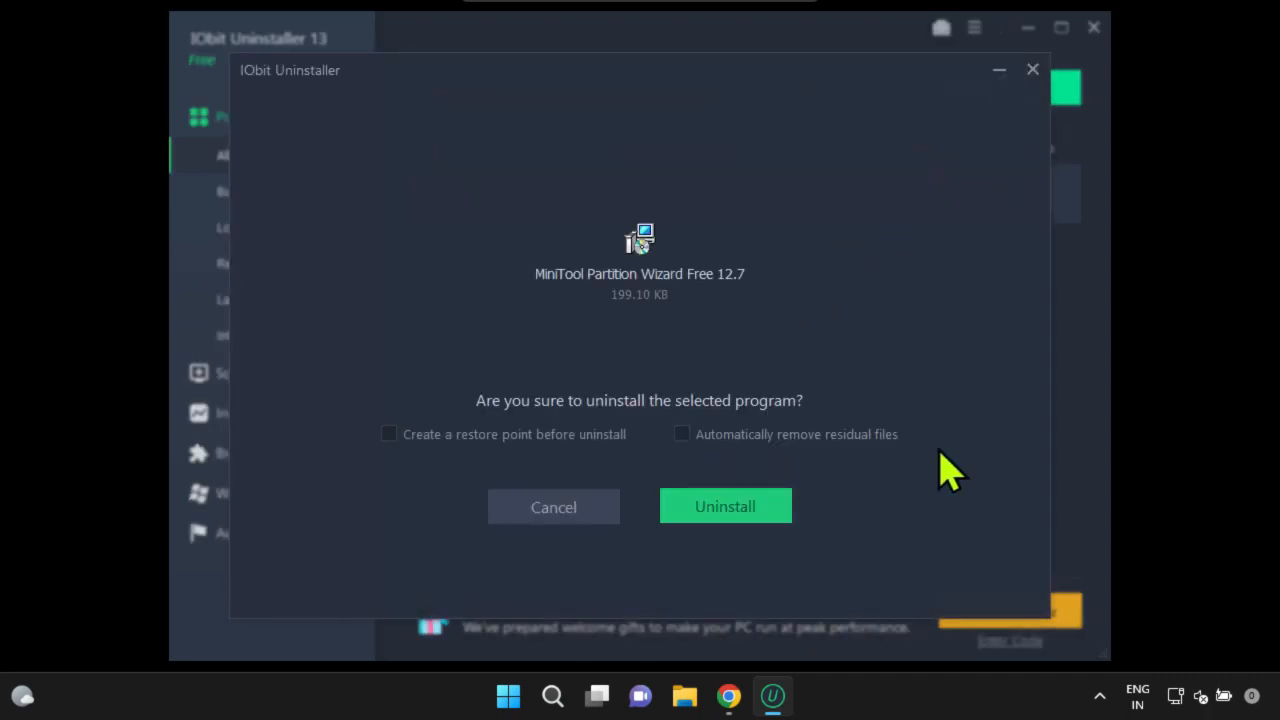
{"action": "left_click", "coordinate": [678, 434]}
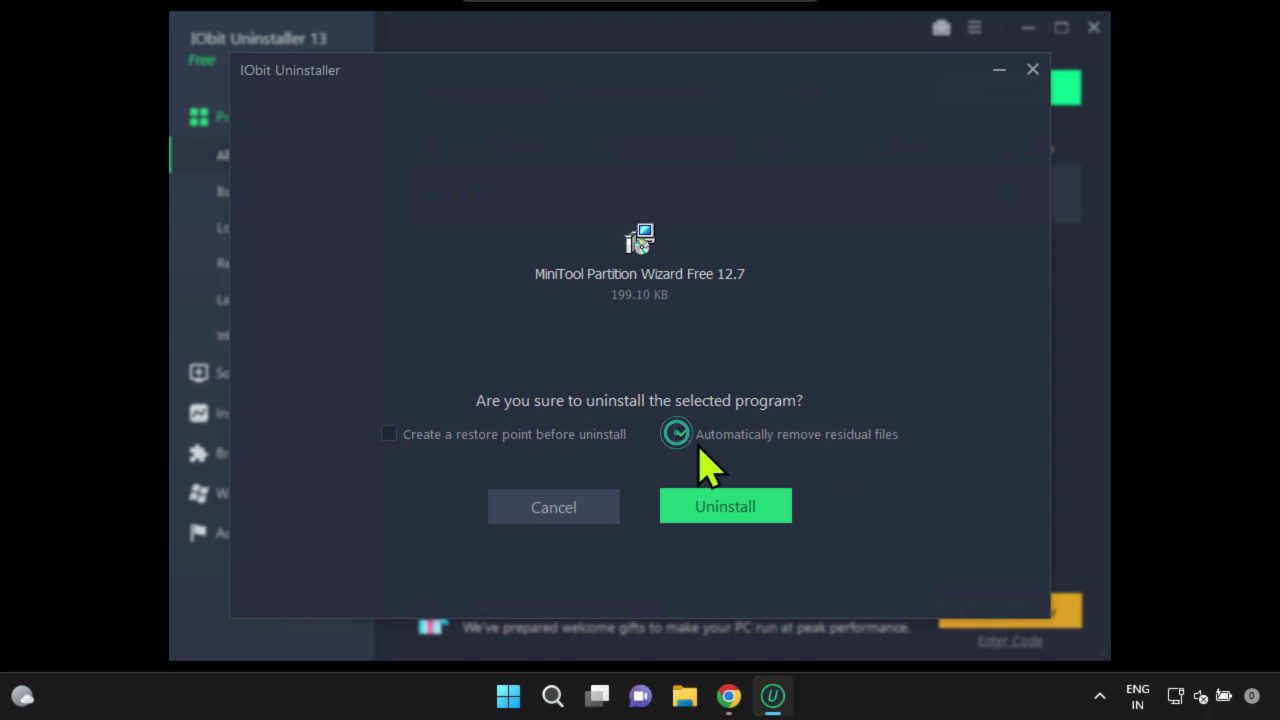
{"action": "left_click", "coordinate": [680, 434]}
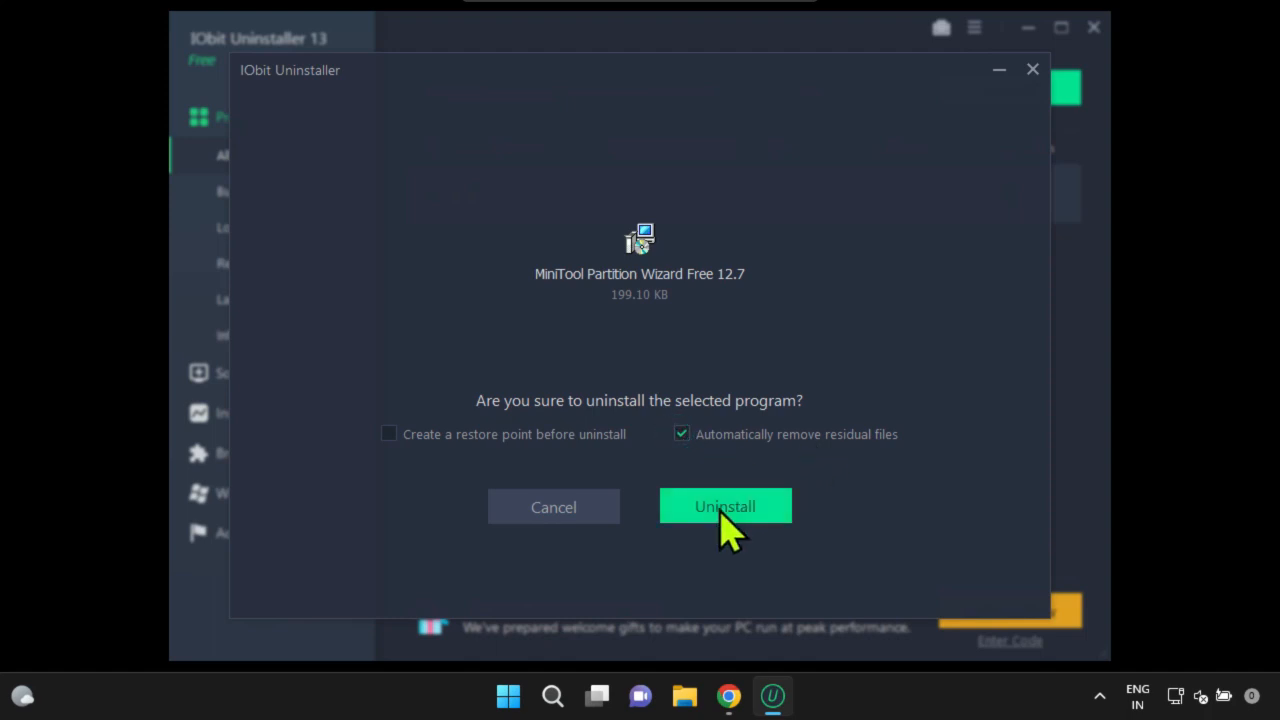
{"action": "left_click", "coordinate": [725, 506]}
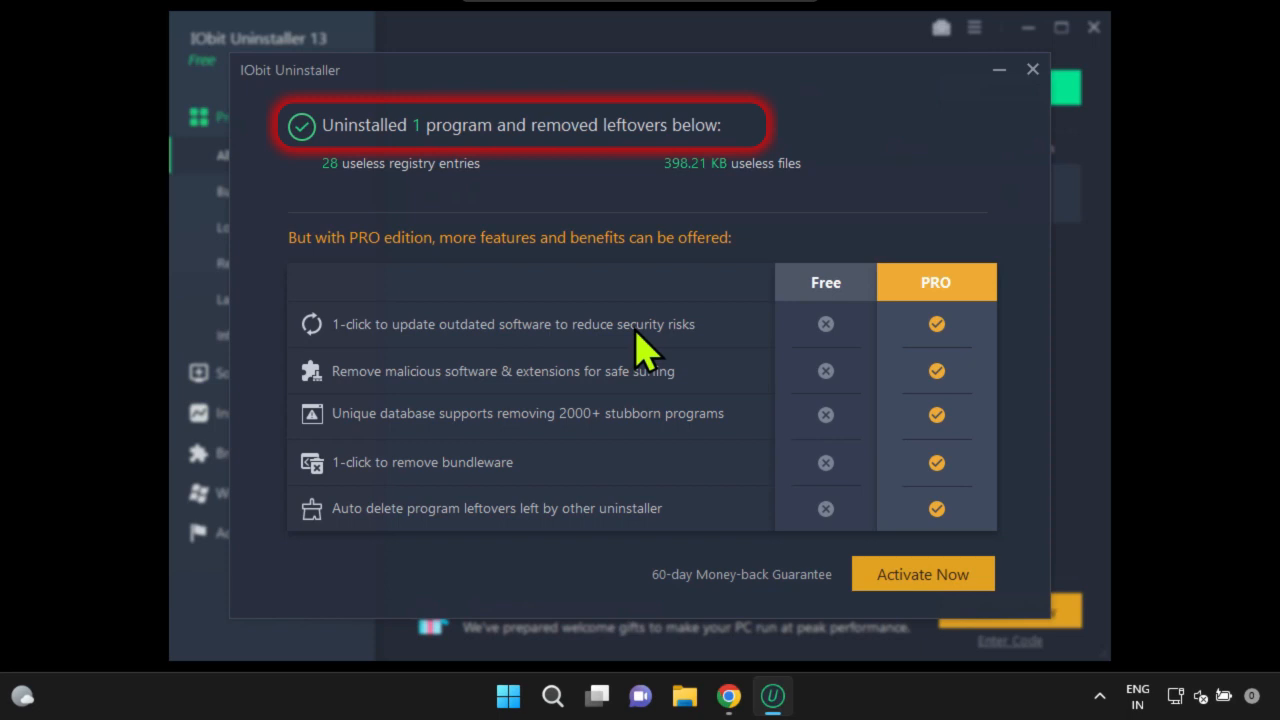
{"action": "mouse_move", "coordinate": [623, 188]}
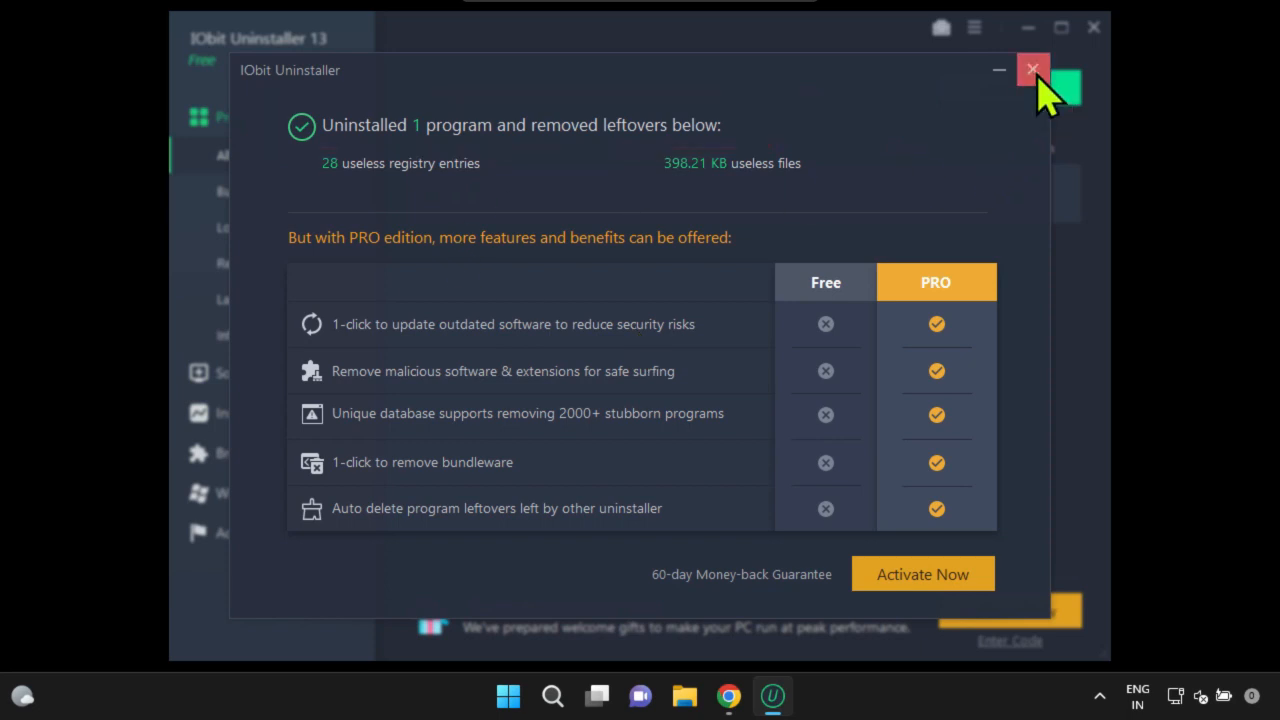
{"action": "left_click", "coordinate": [1033, 66]}
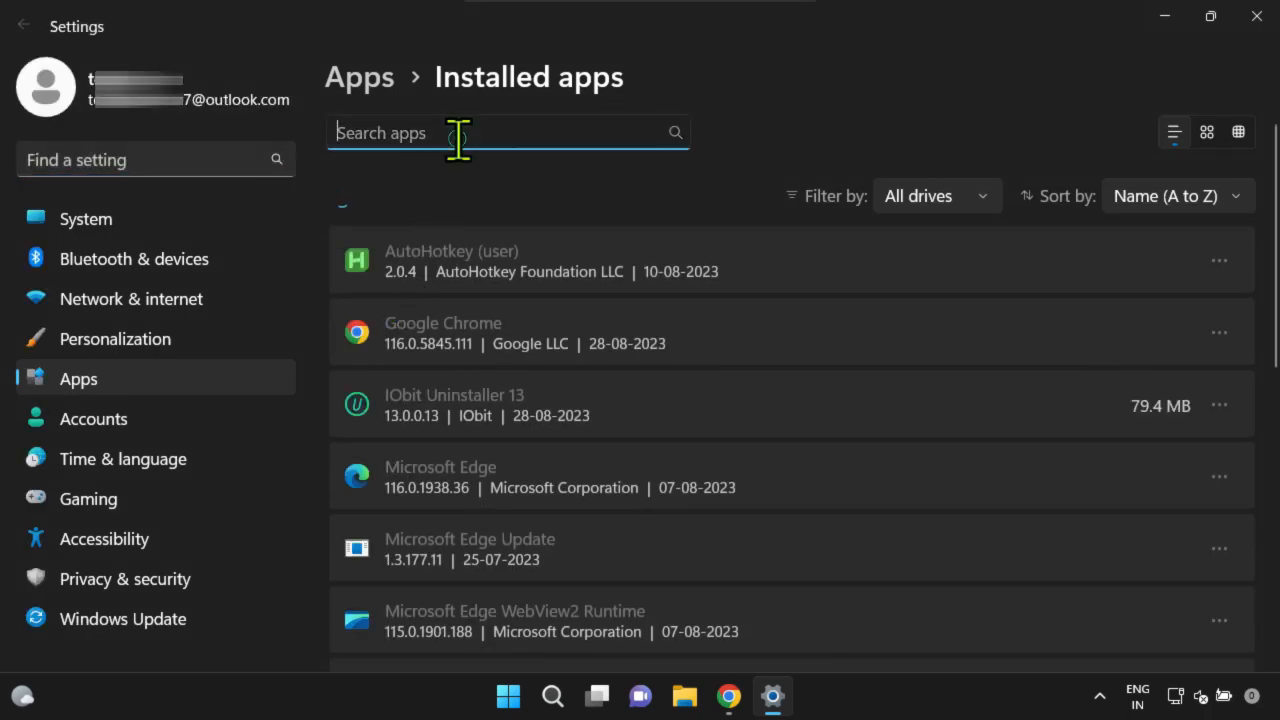
Search installed apps for 'mini', see no results, and select the search term.
{"action": "type", "text": "mini"}
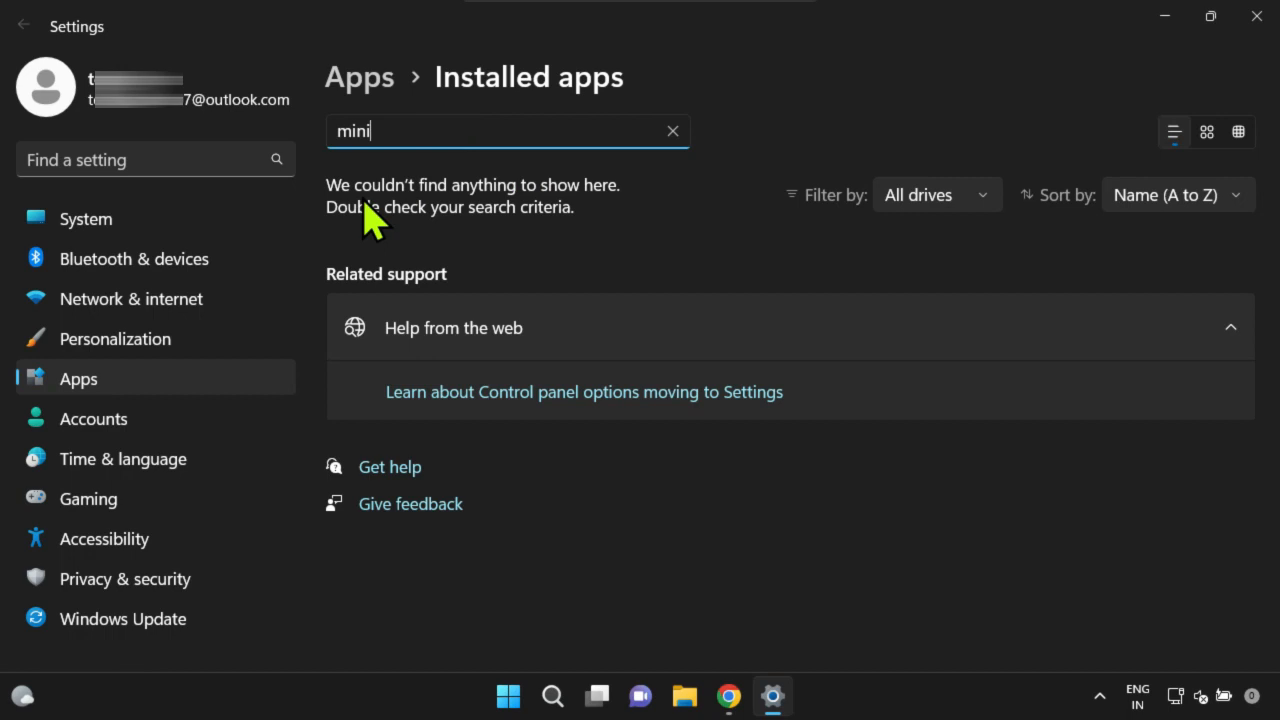
{"action": "double_click", "coordinate": [352, 131]}
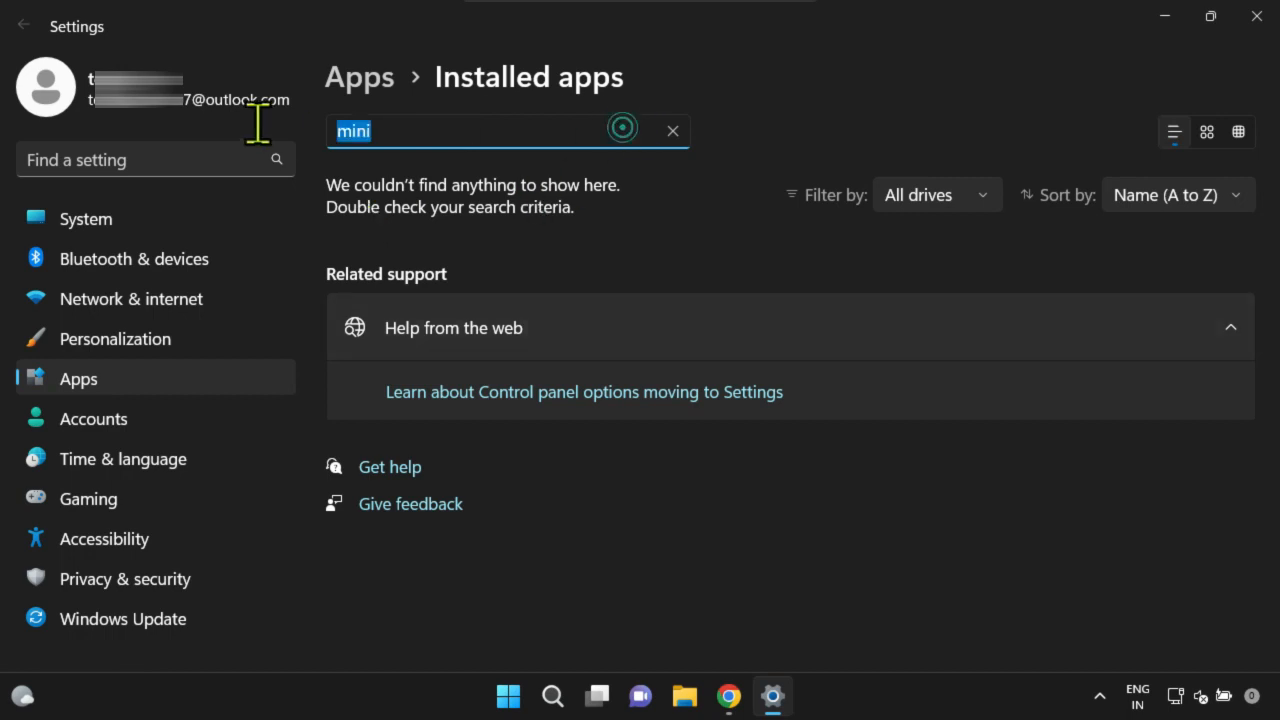
{"action": "mouse_move", "coordinate": [790, 315]}
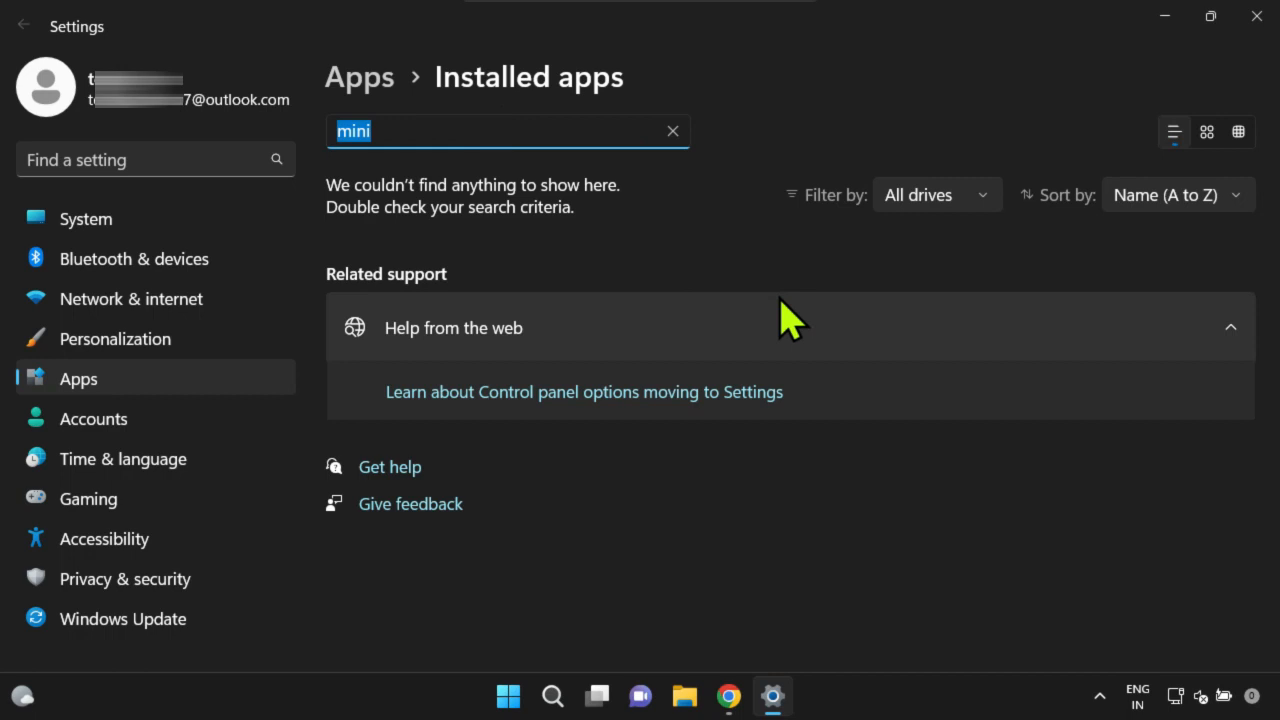
Search installed apps for 'iob' and choose Uninstall on IObit Uninstaller 13.
{"action": "type", "text": "iob"}
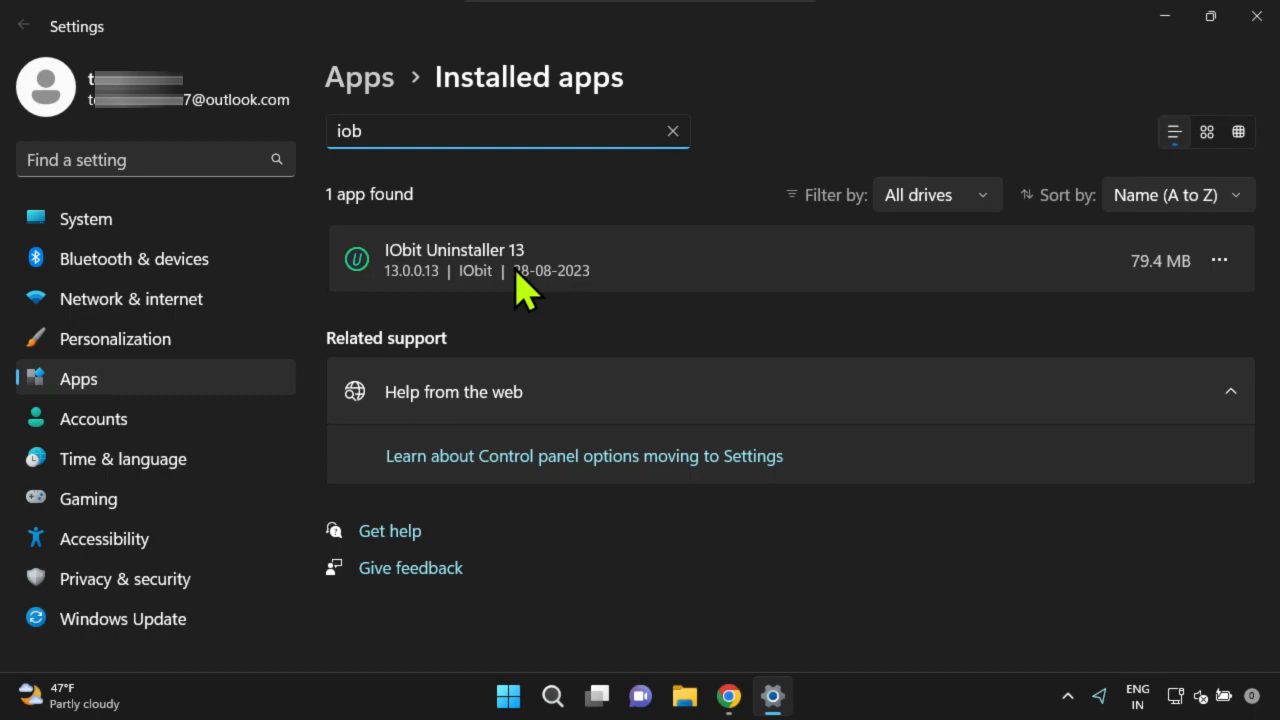
{"action": "left_click", "coordinate": [1219, 264]}
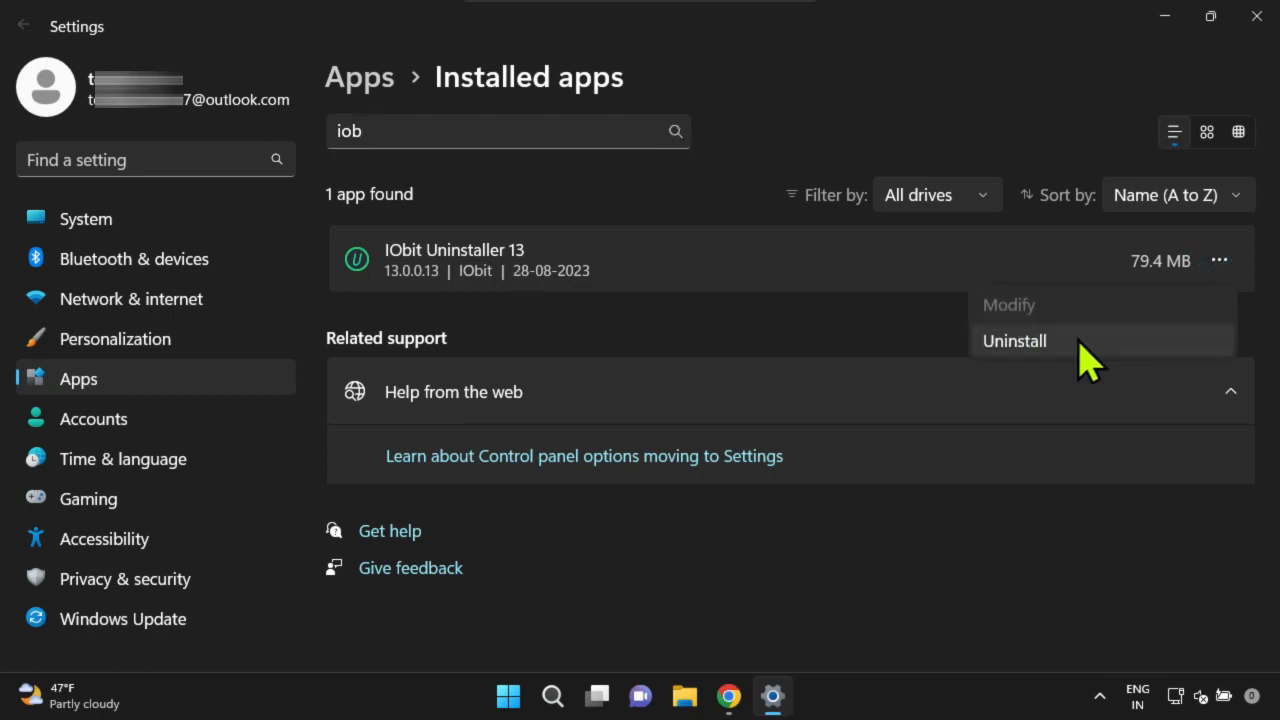
{"action": "left_click", "coordinate": [1015, 340]}
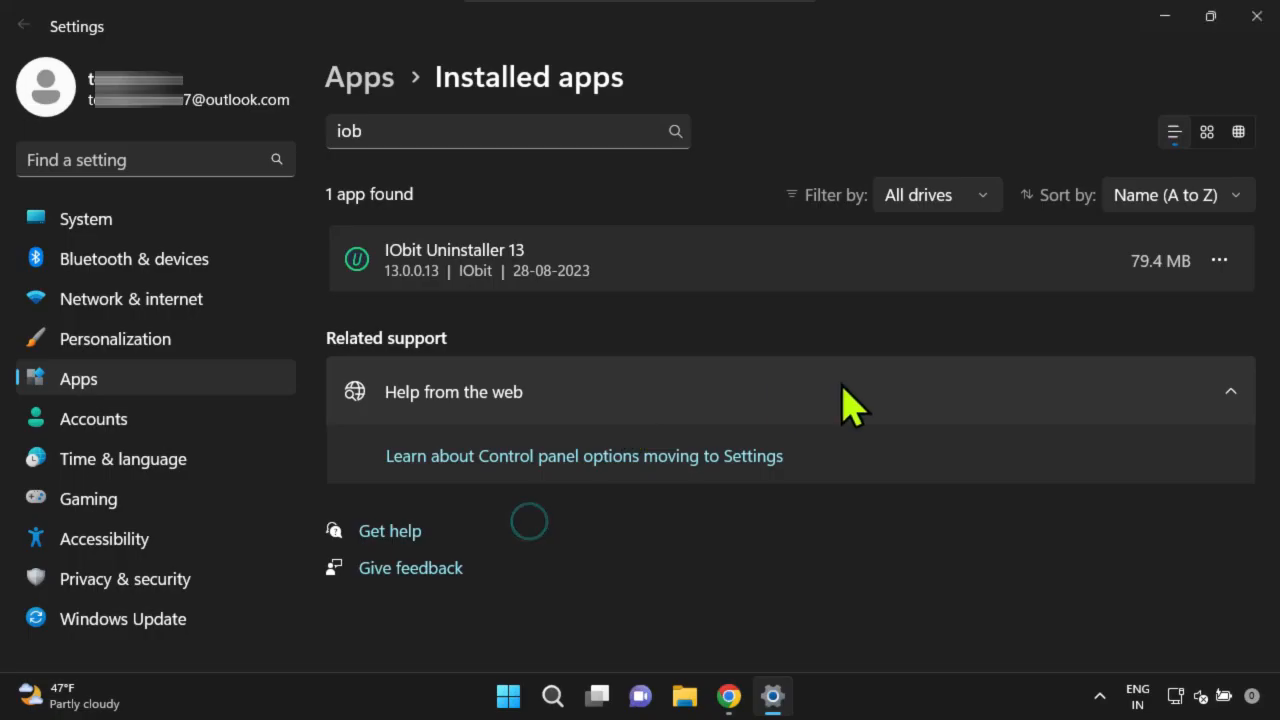